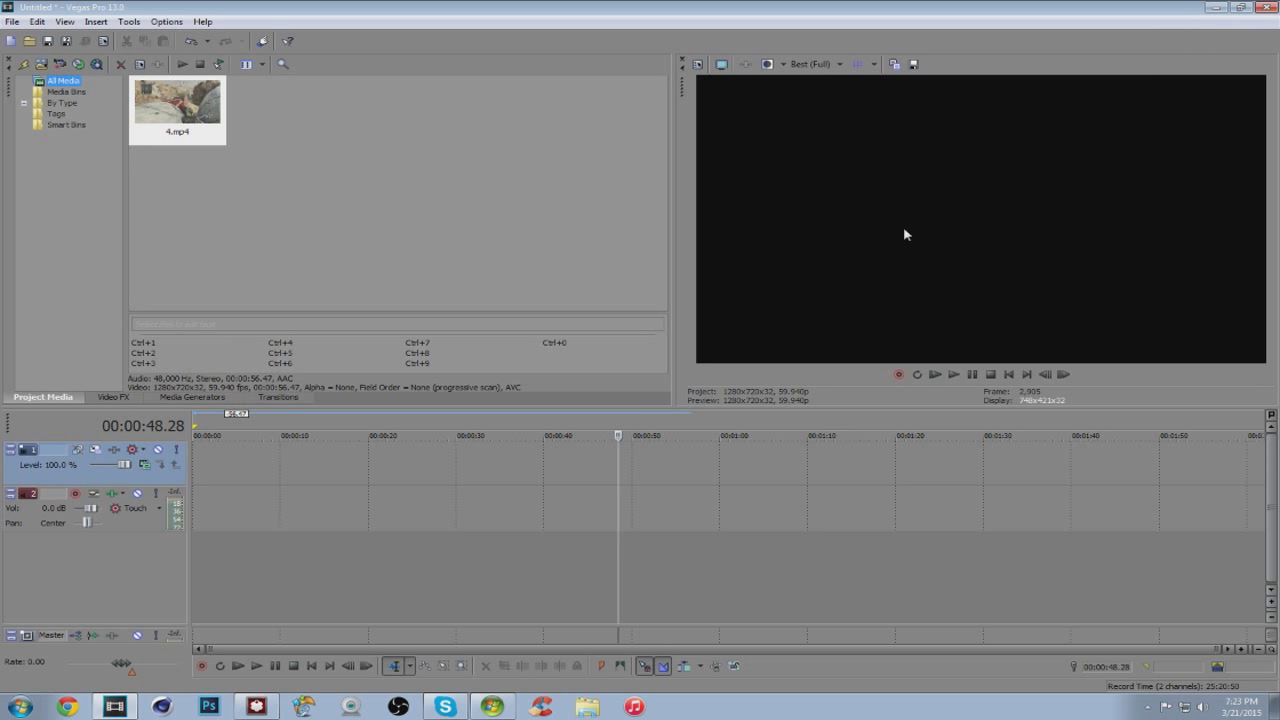
{"action": "mouse_move", "coordinate": [628, 396]}
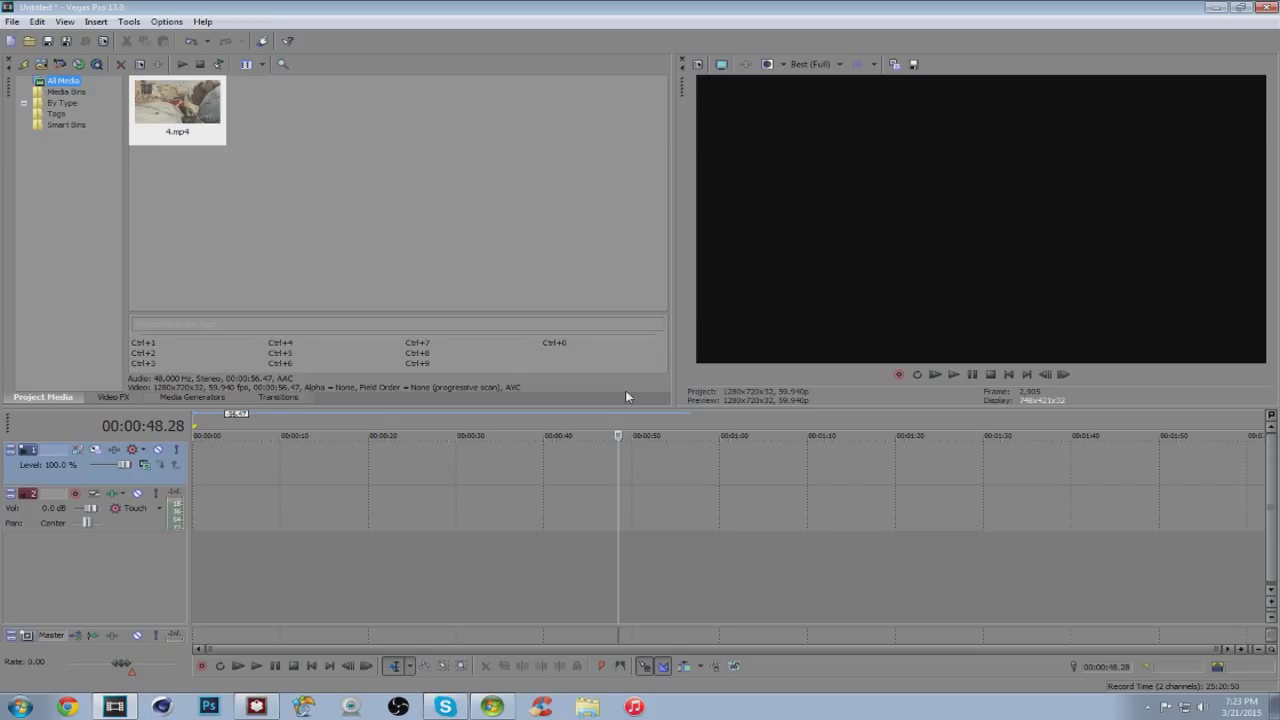
{"action": "mouse_move", "coordinate": [692, 436]}
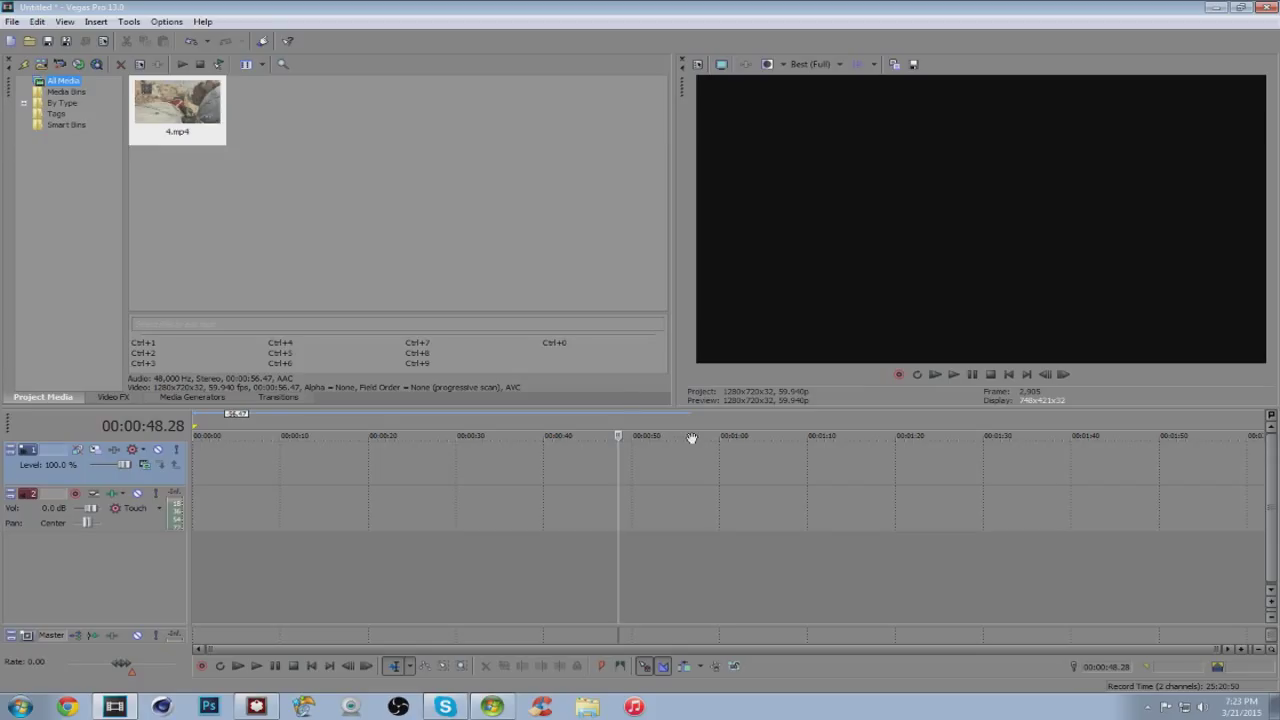
{"action": "mouse_move", "coordinate": [204, 404]}
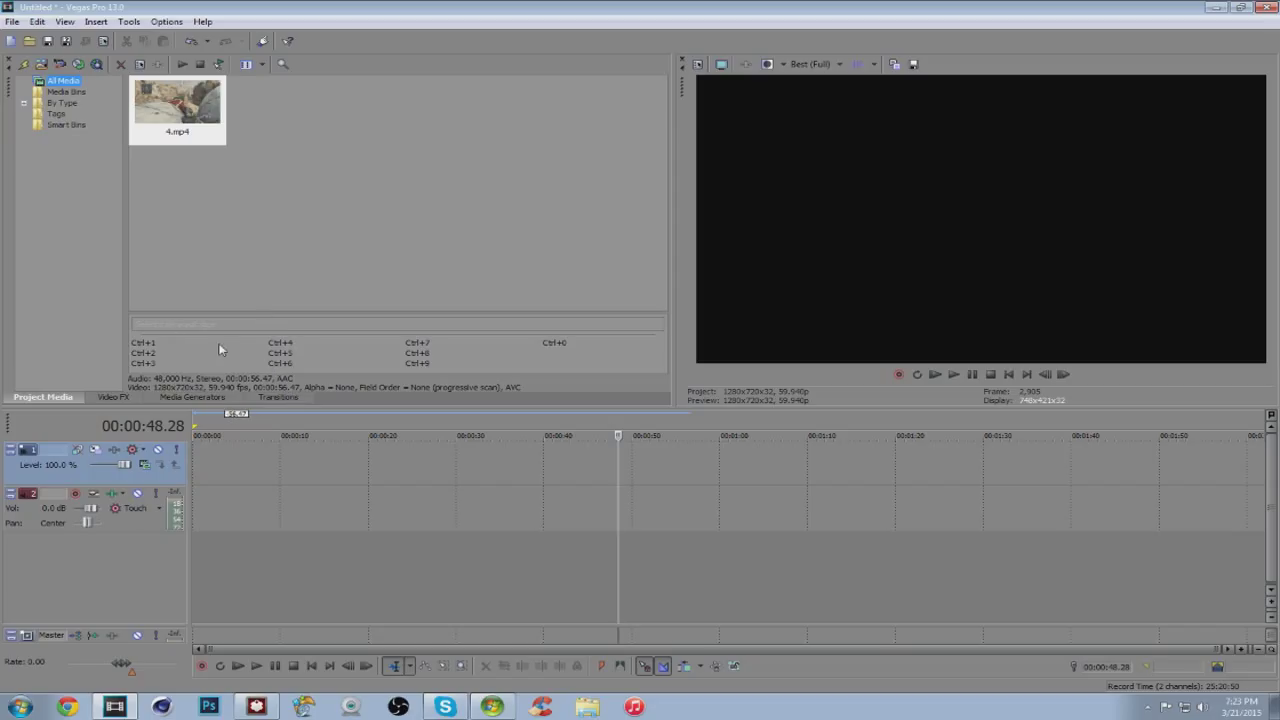
{"action": "mouse_move", "coordinate": [258, 356]}
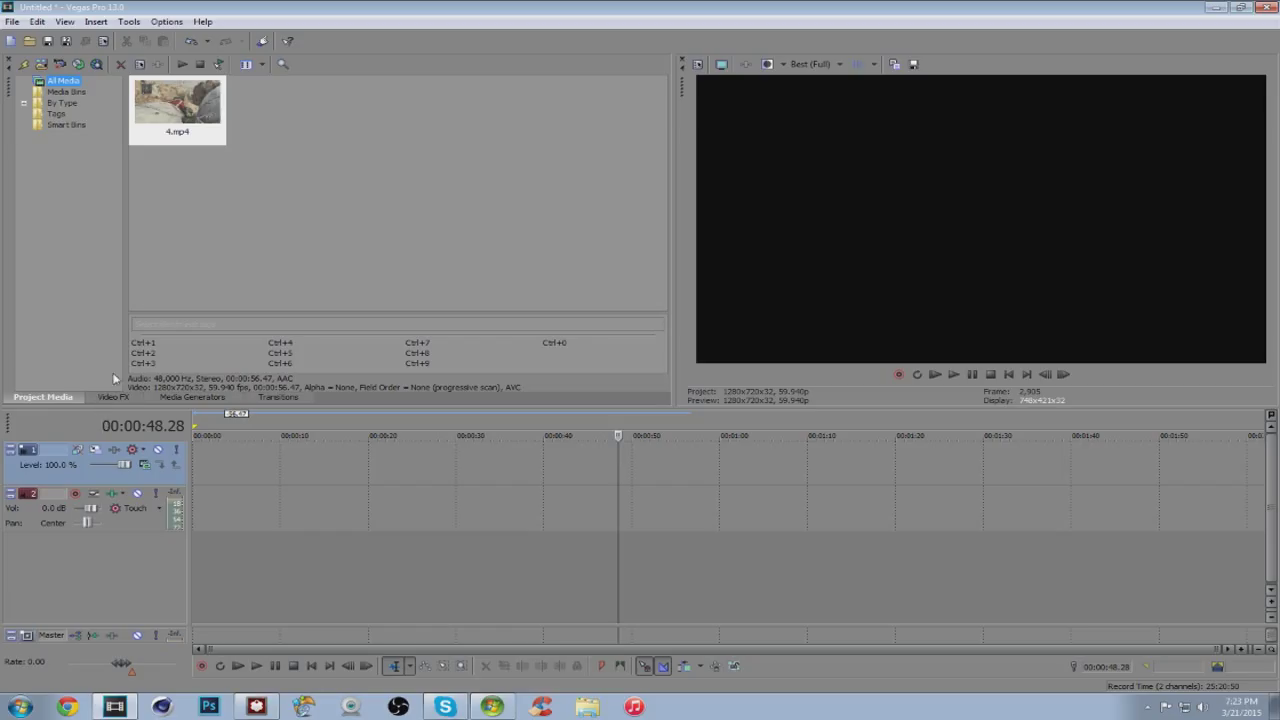
Step: Browse the video FX presets, then preview the 4.mp4 gameplay clip in a media player
{"action": "left_click", "coordinate": [112, 398]}
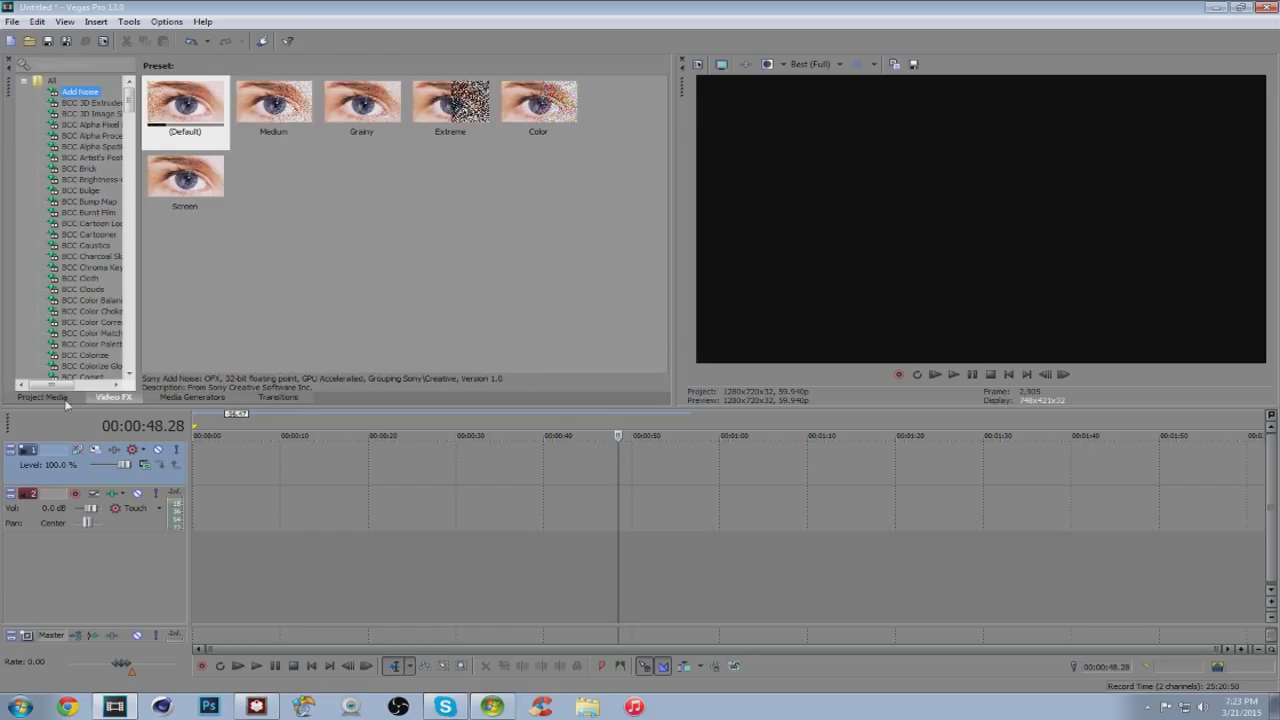
{"action": "left_click", "coordinate": [42, 398]}
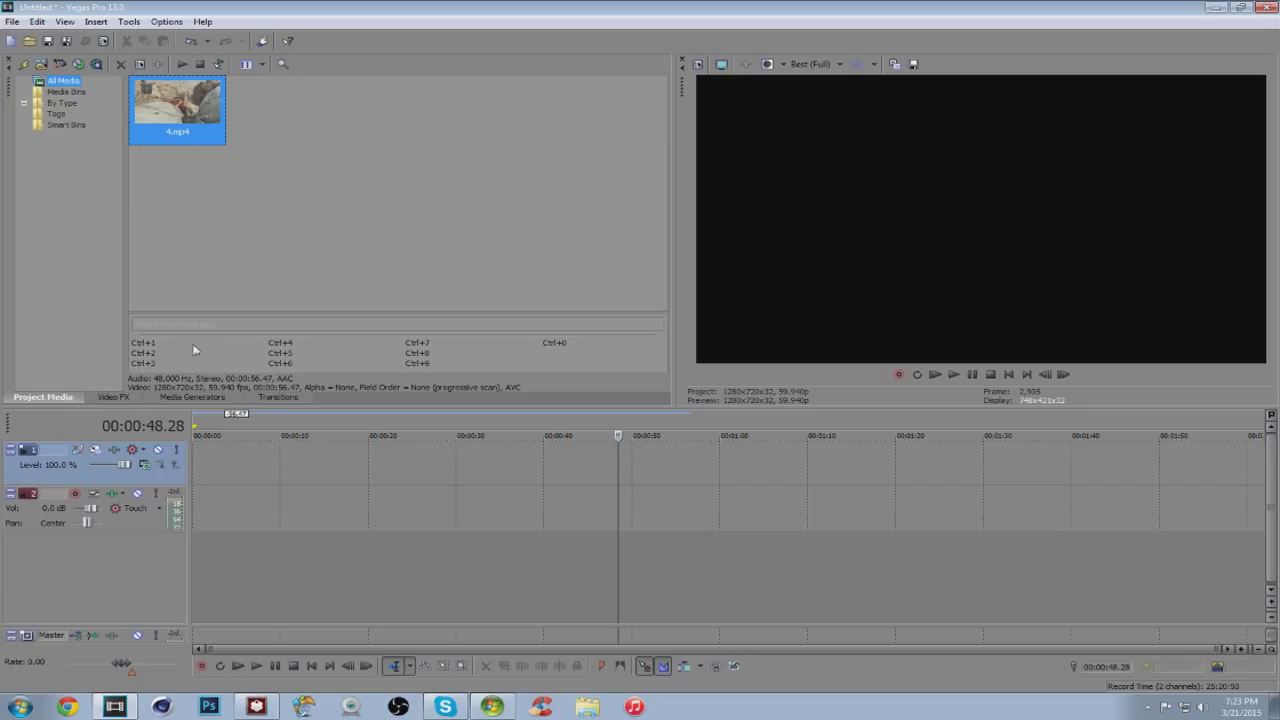
{"action": "mouse_move", "coordinate": [118, 188]}
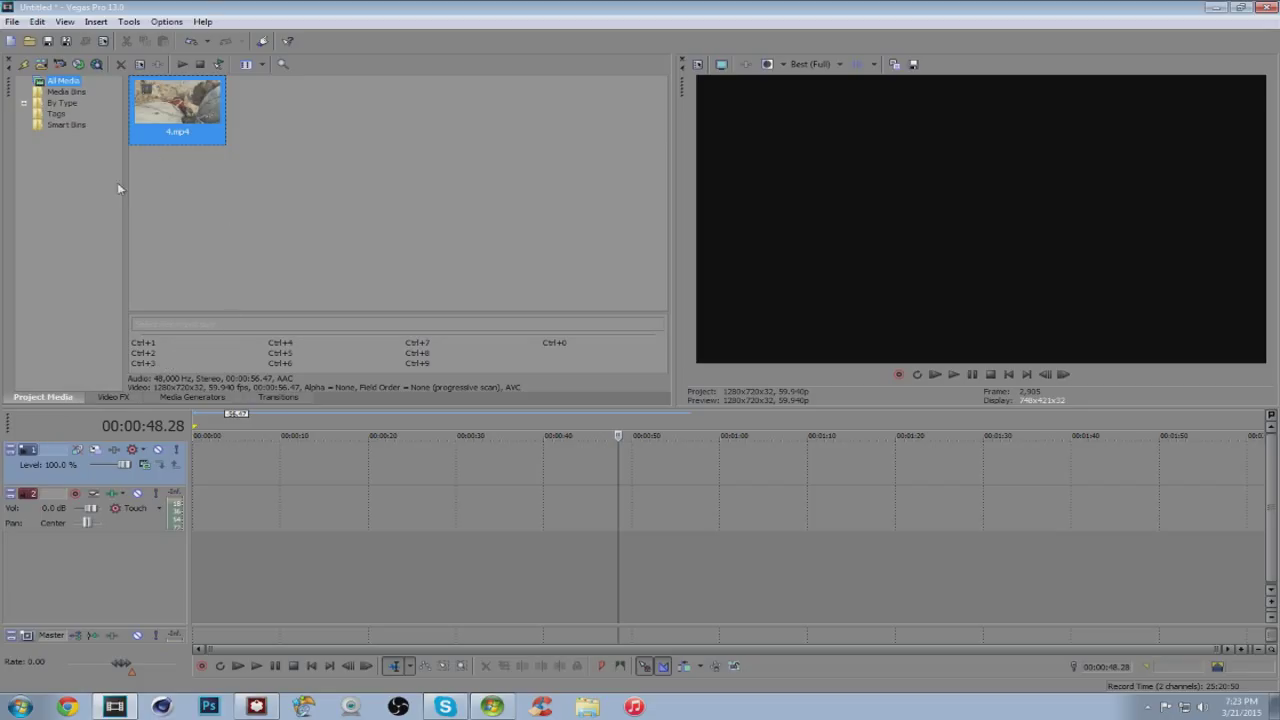
{"action": "mouse_move", "coordinate": [184, 172]}
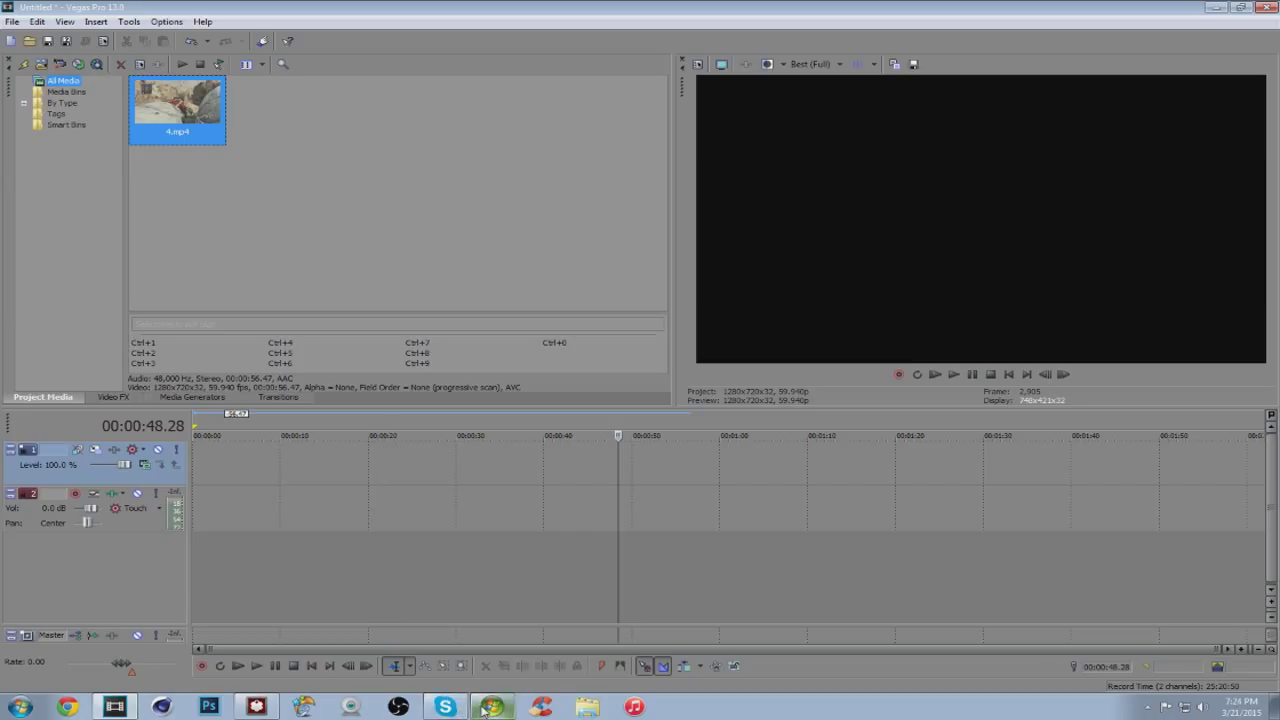
{"action": "left_click", "coordinate": [488, 706]}
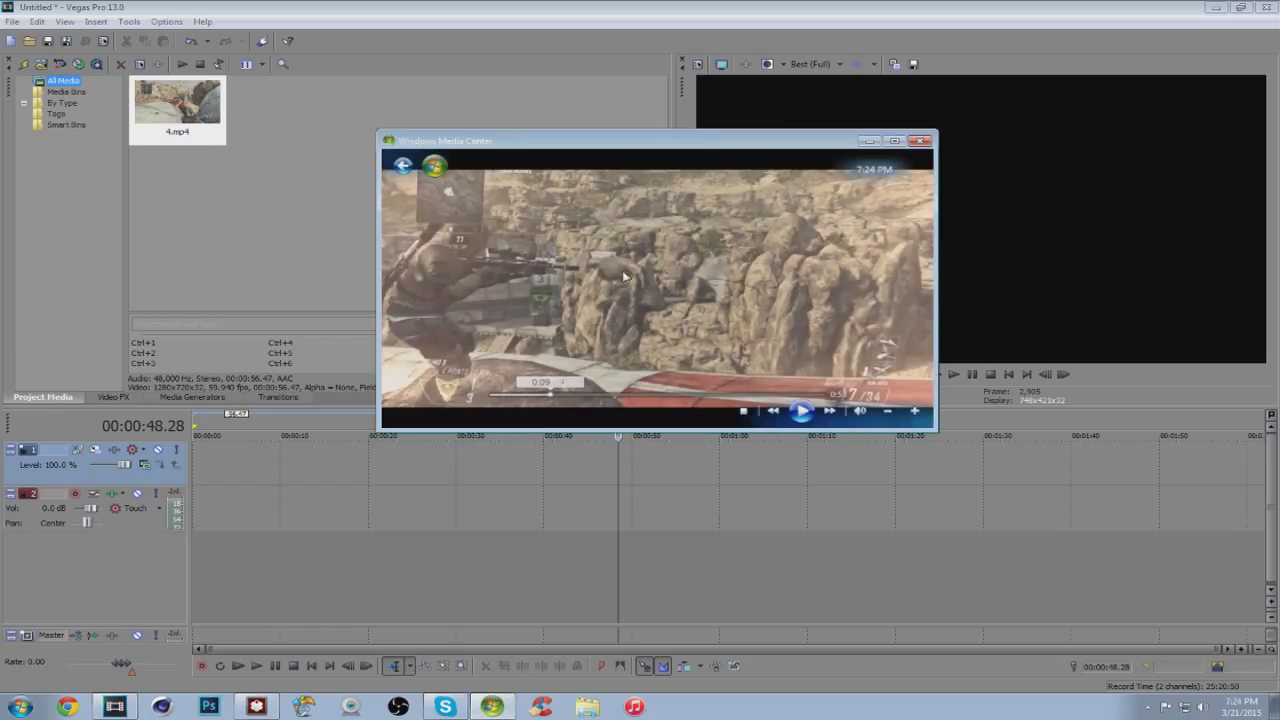
{"action": "mouse_move", "coordinate": [664, 316]}
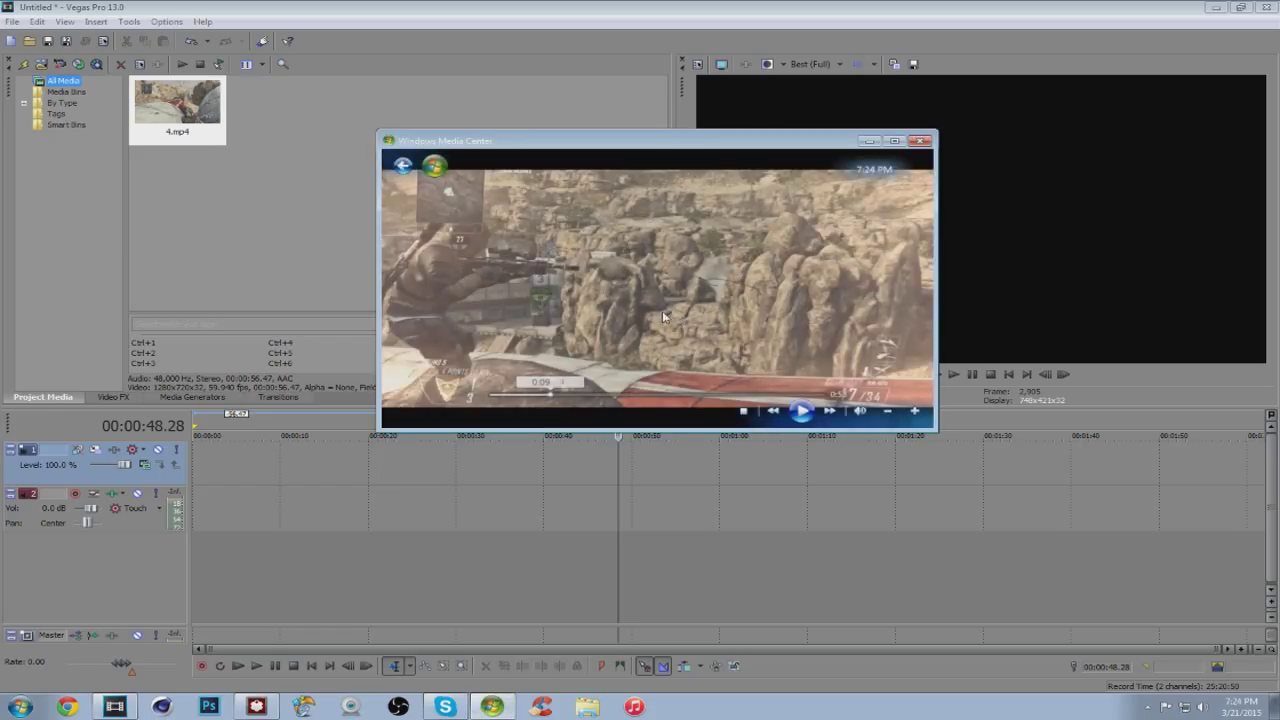
{"action": "left_click", "coordinate": [800, 412]}
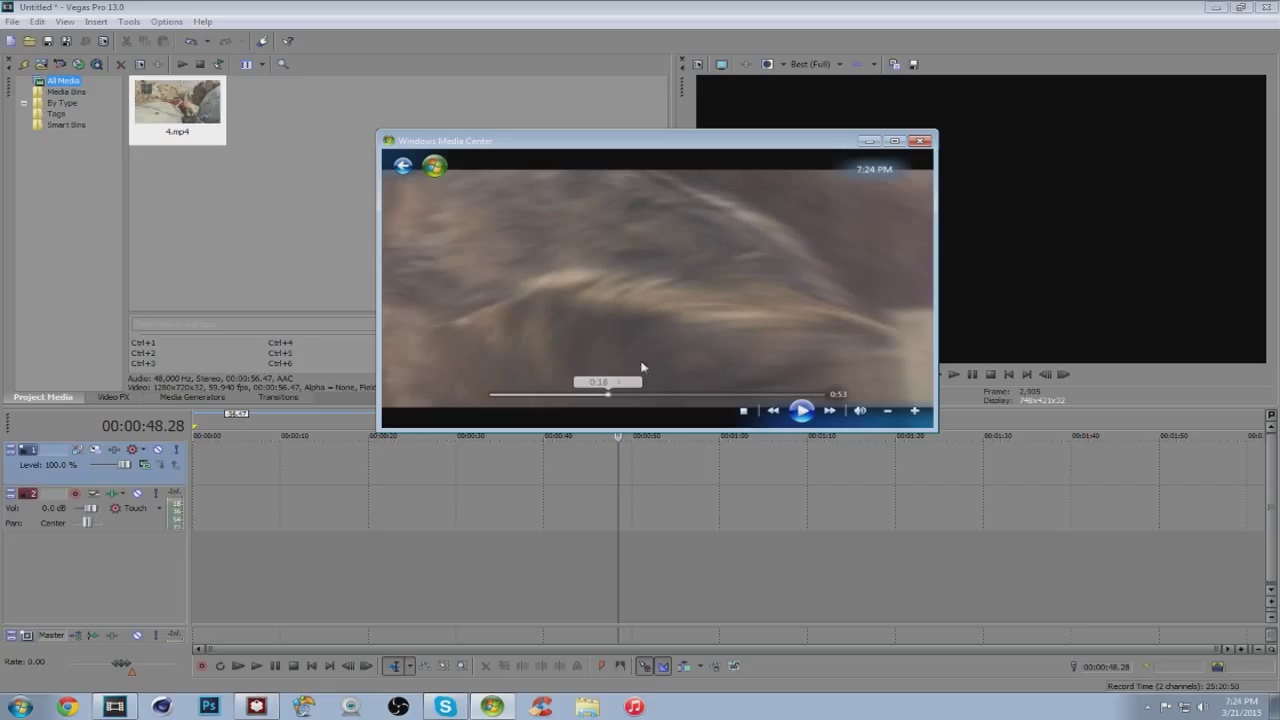
{"action": "left_click", "coordinate": [920, 140]}
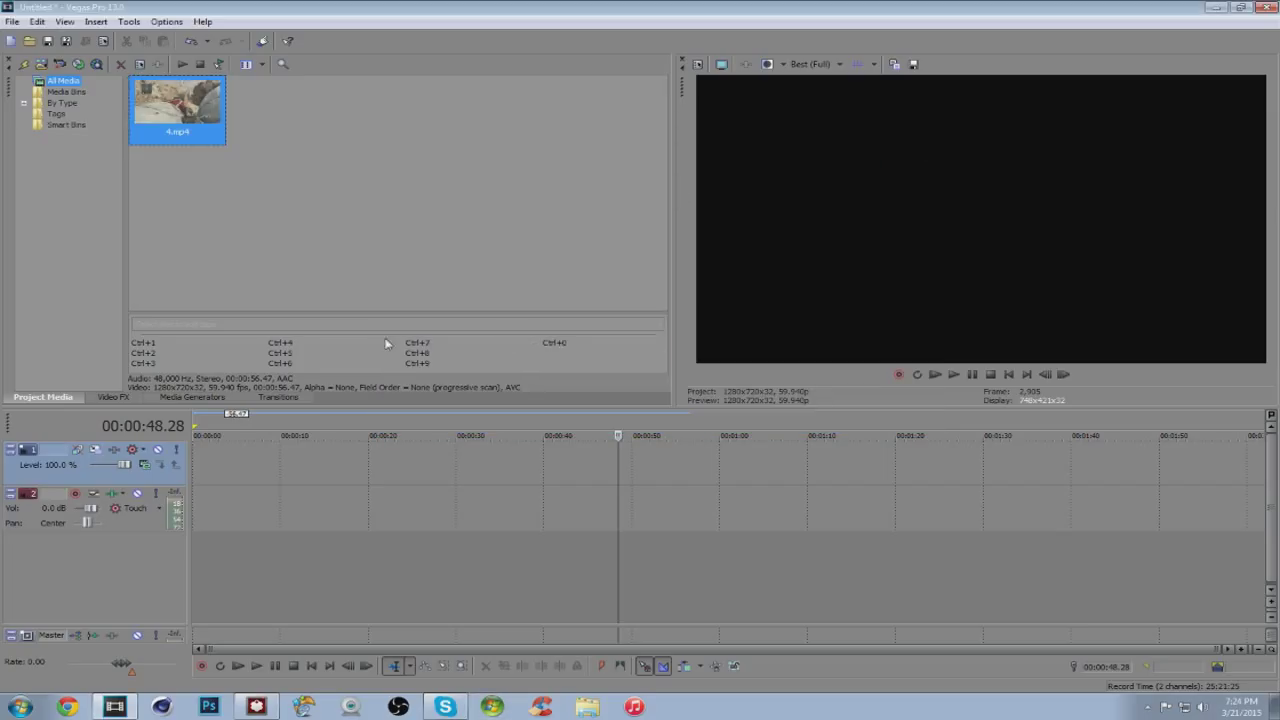
{"action": "mouse_move", "coordinate": [196, 212]}
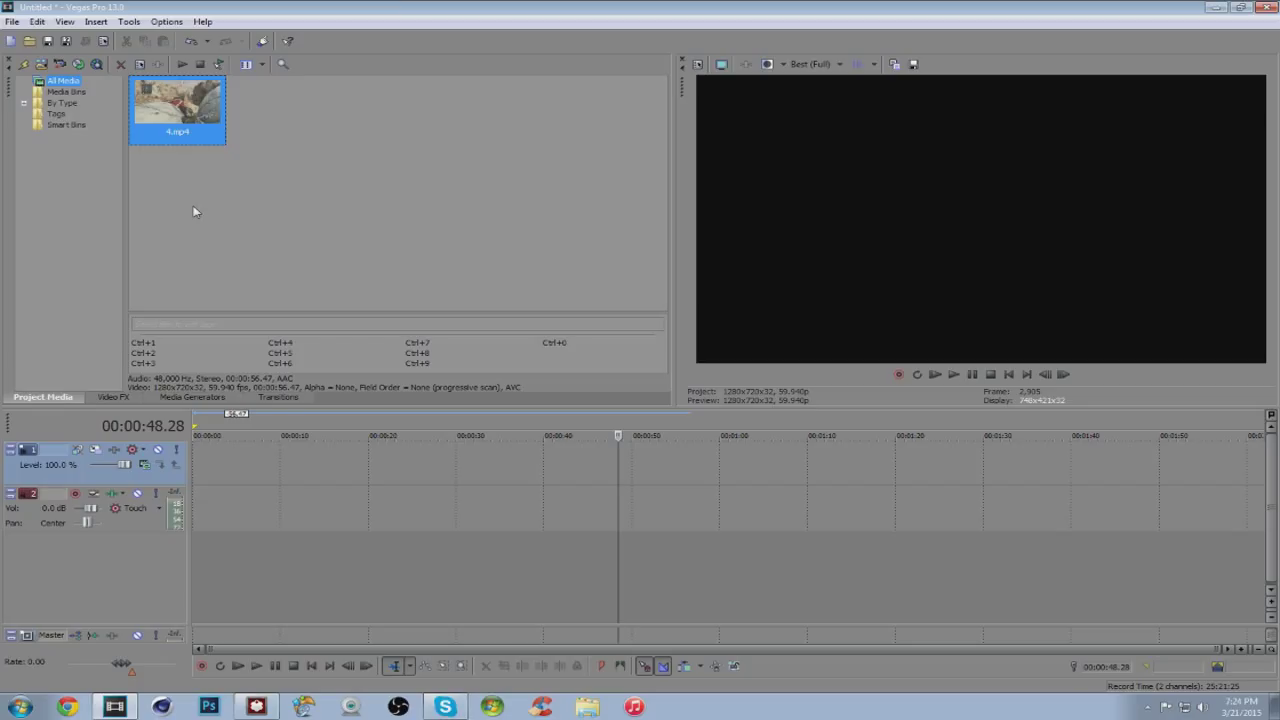
{"action": "mouse_move", "coordinate": [178, 124]}
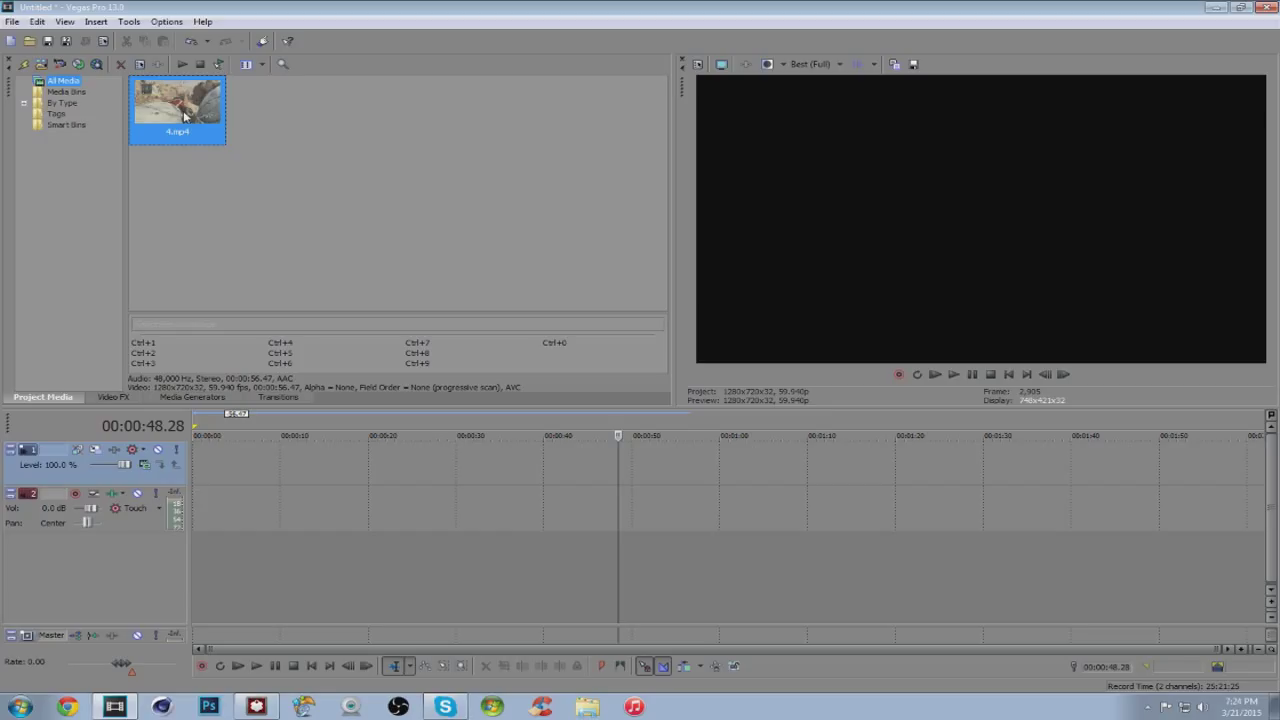
{"action": "mouse_move", "coordinate": [232, 160]}
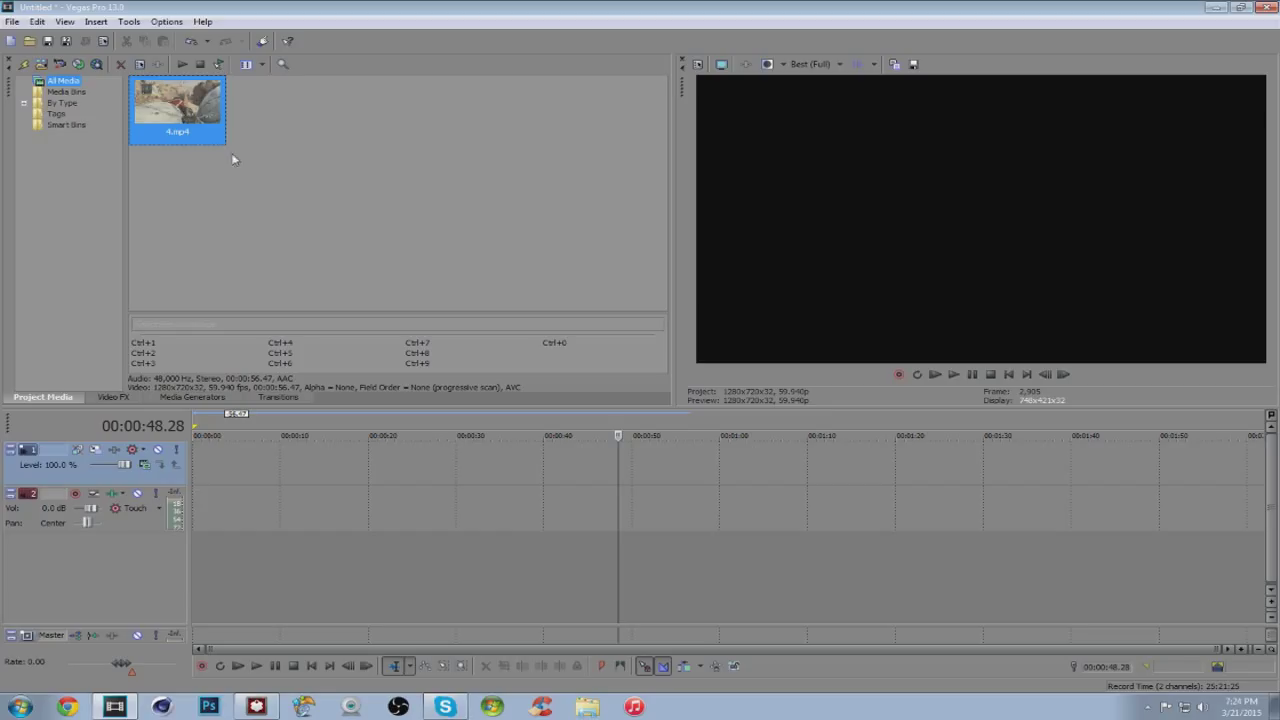
{"action": "mouse_move", "coordinate": [712, 468]}
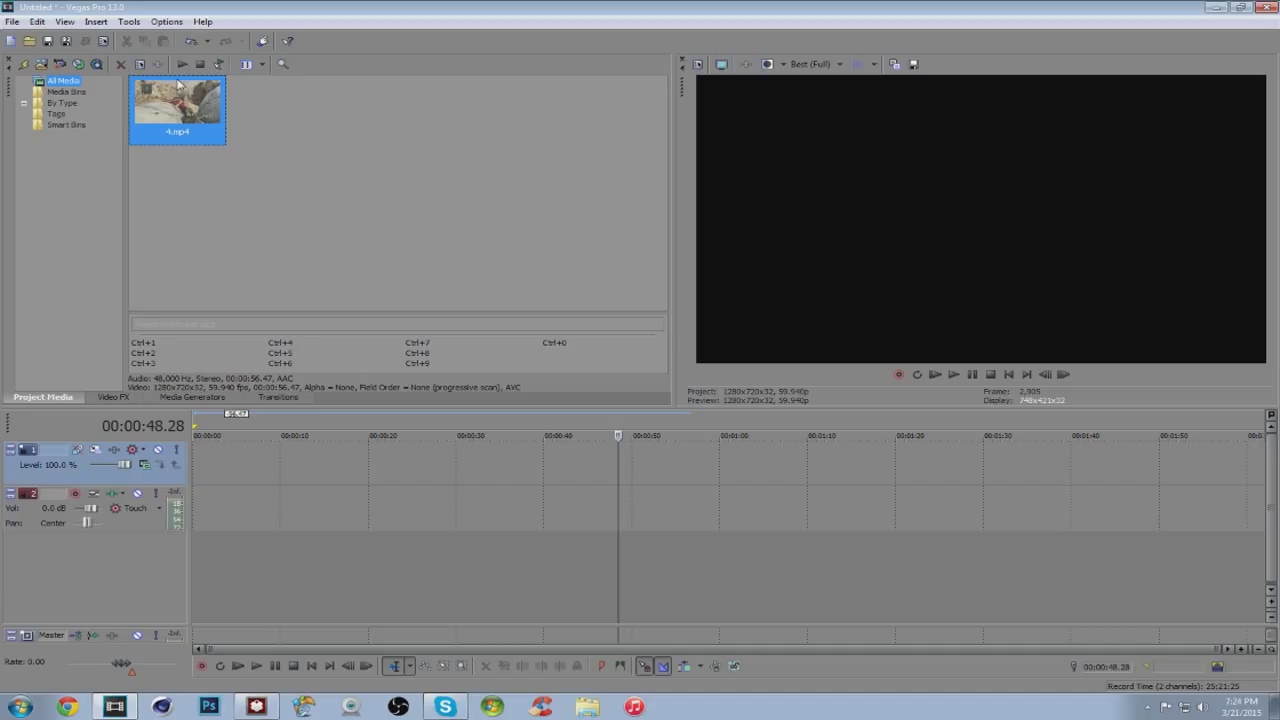
{"action": "mouse_move", "coordinate": [252, 108]}
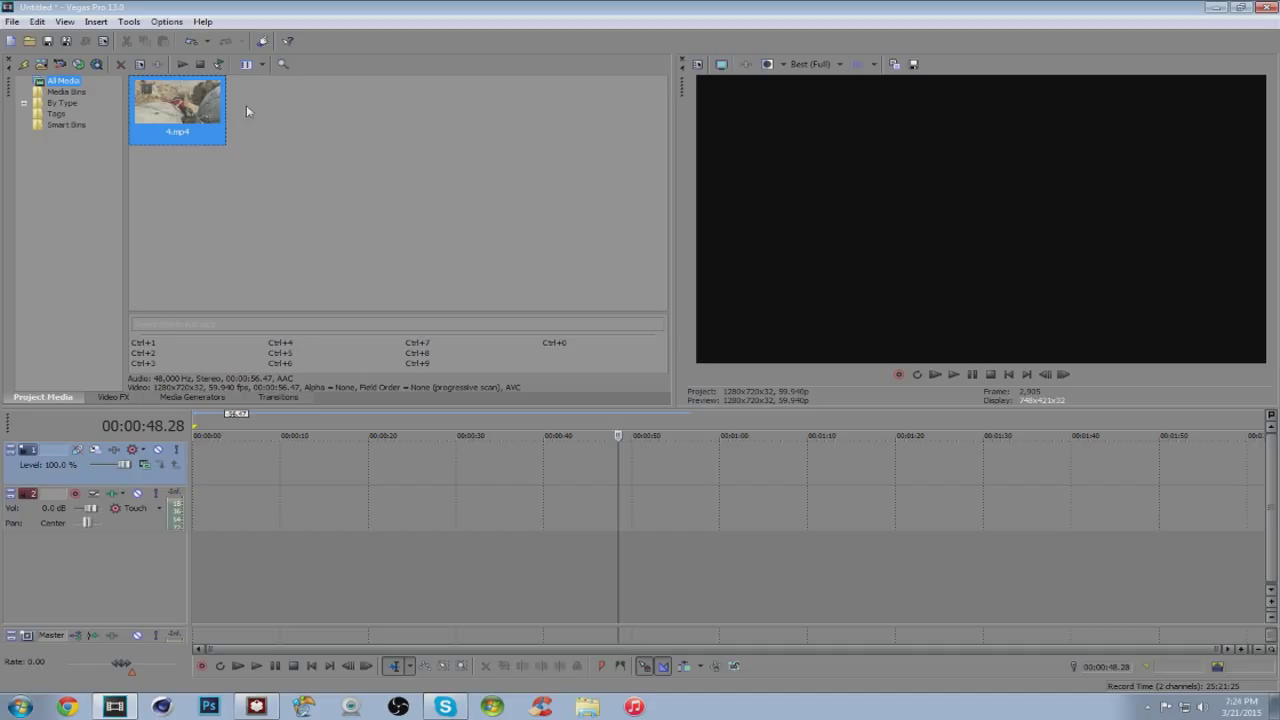
{"action": "mouse_move", "coordinate": [172, 106]}
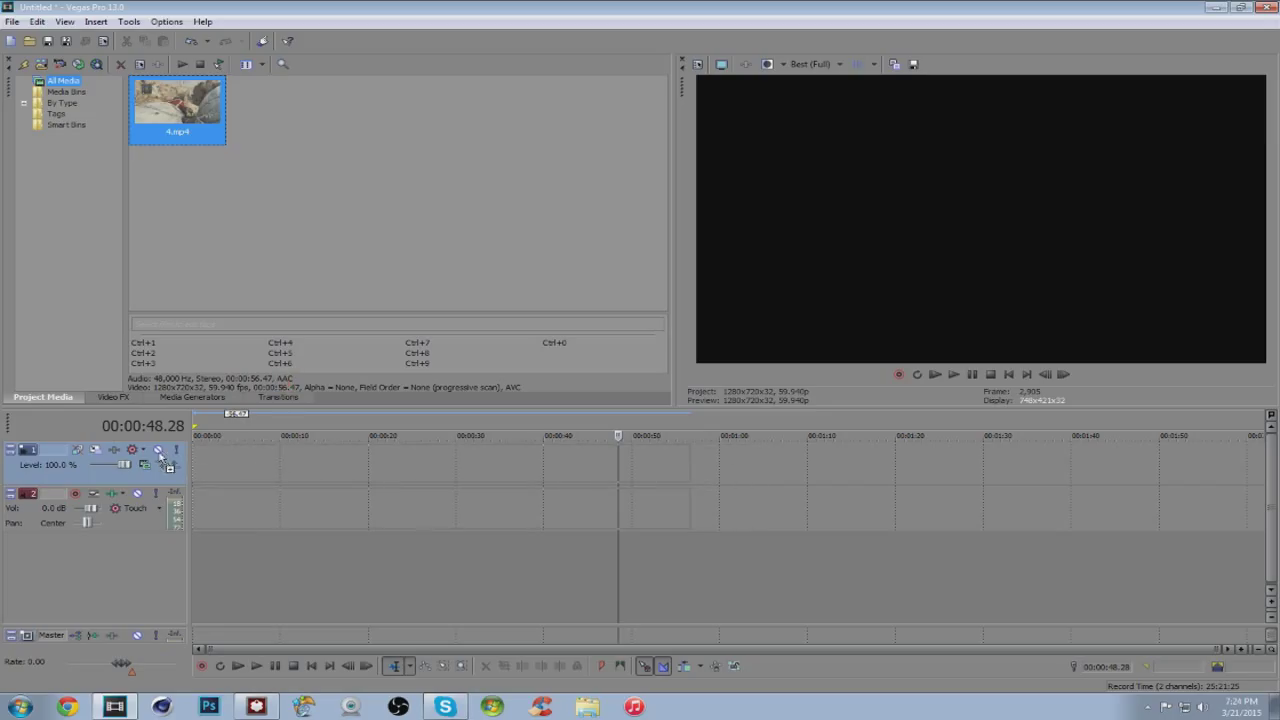
Step: Place the 4.mp4 gameplay clip from Project Media onto the timeline
{"action": "left_click_drag", "start_coordinate": [176, 108], "coordinate": [440, 480]}
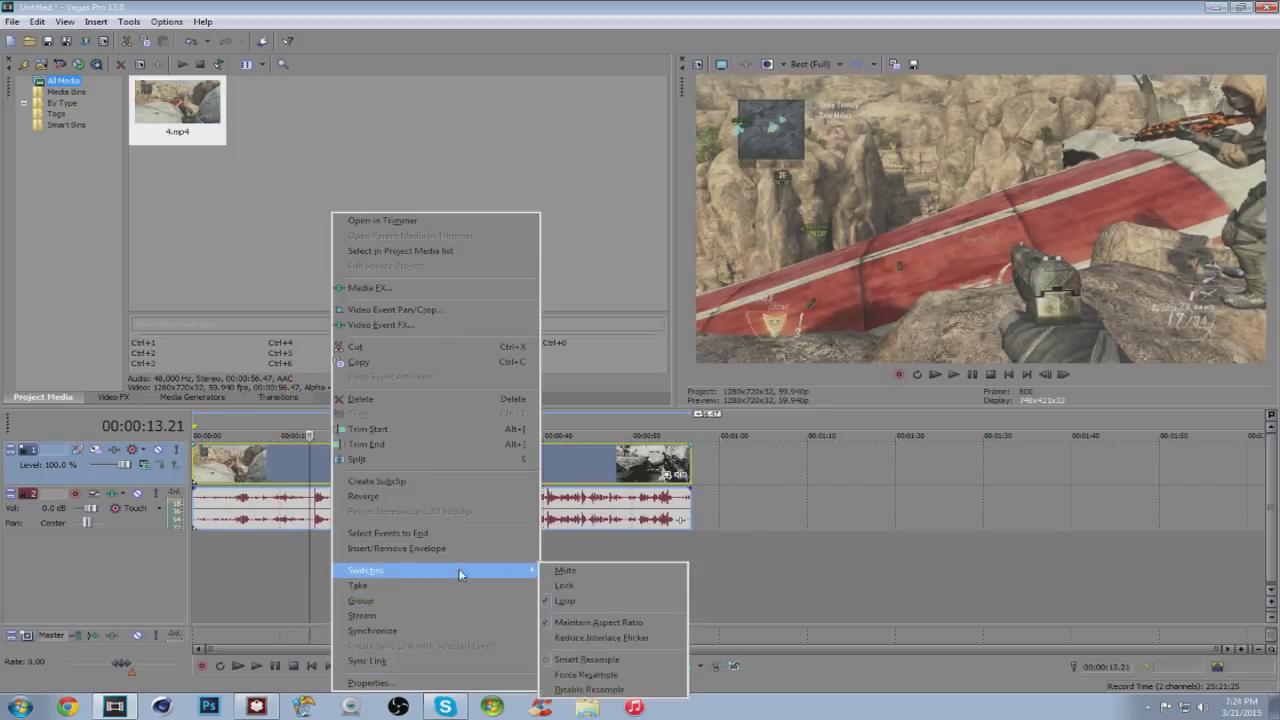
{"action": "mouse_move", "coordinate": [608, 688]}
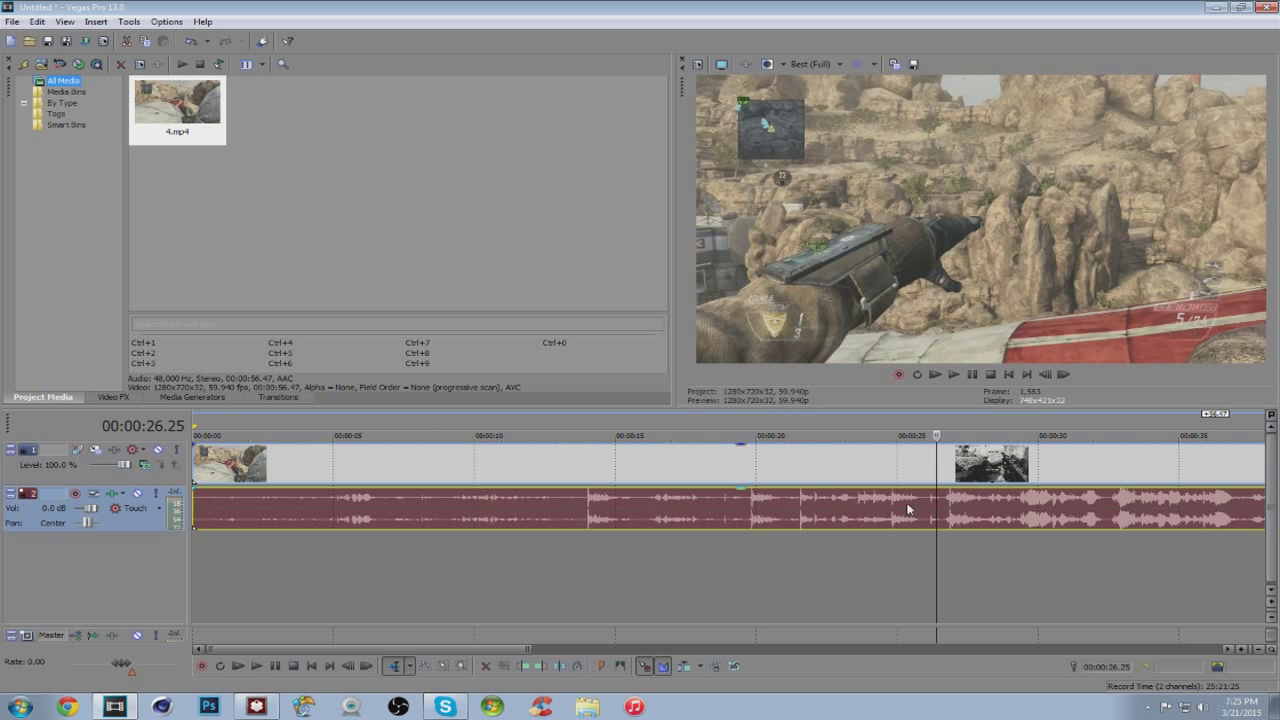
{"action": "left_click", "coordinate": [1064, 376]}
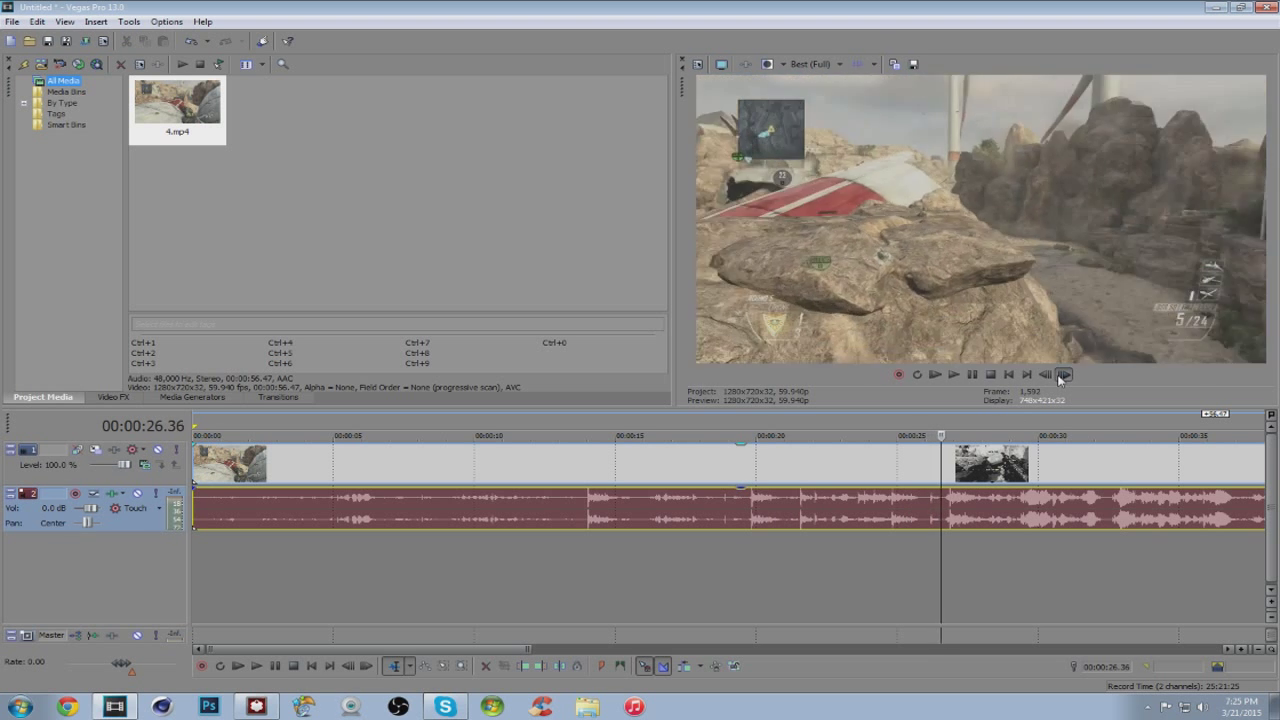
{"action": "left_click", "coordinate": [1064, 374]}
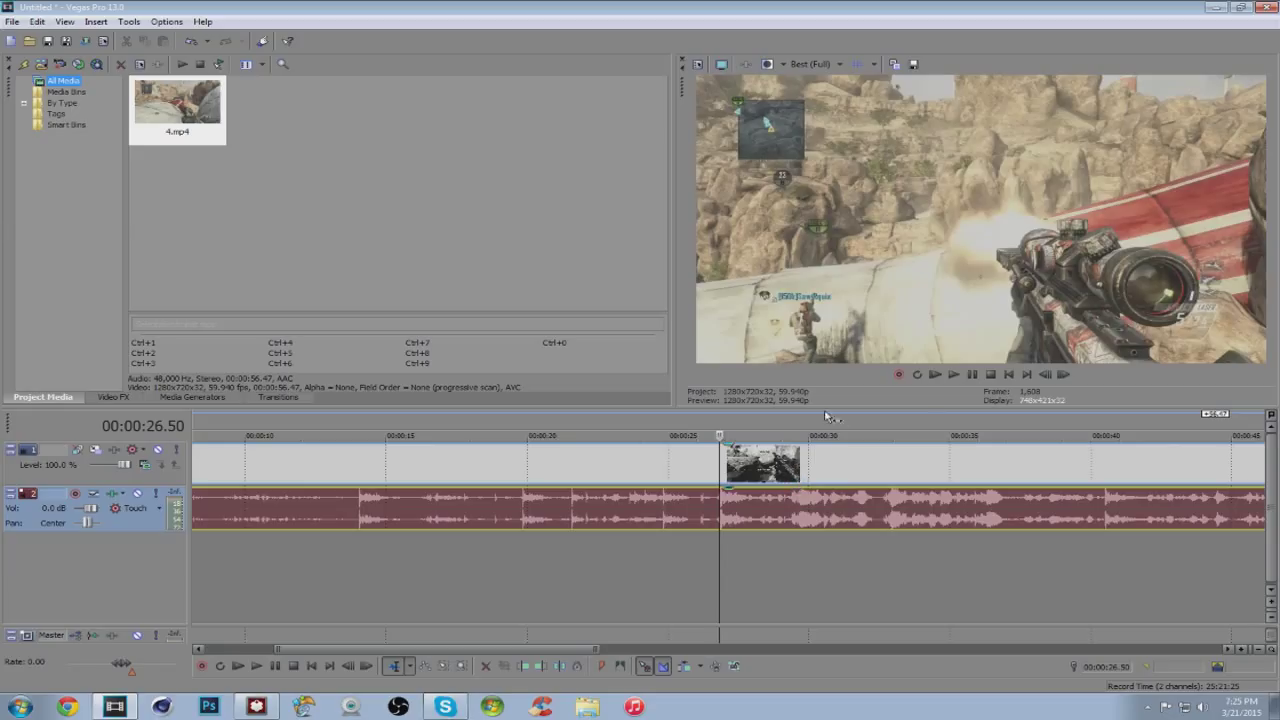
{"action": "mouse_move", "coordinate": [736, 470]}
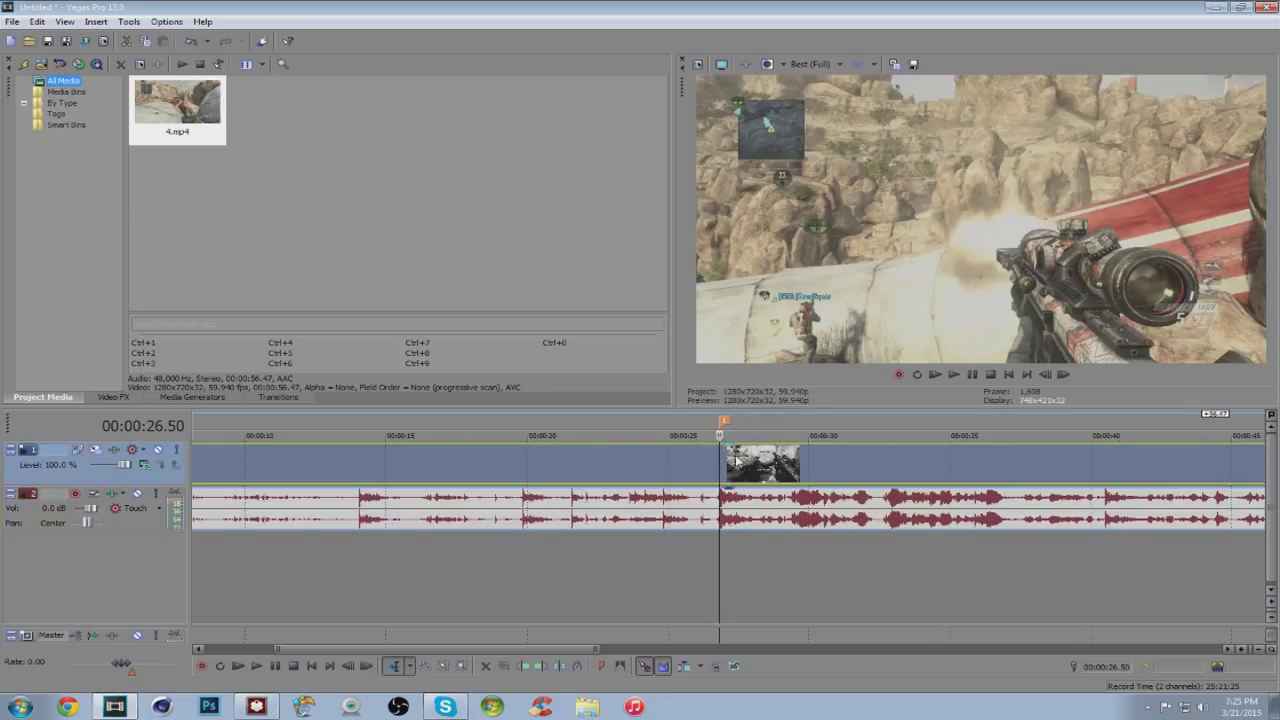
{"action": "mouse_move", "coordinate": [736, 468]}
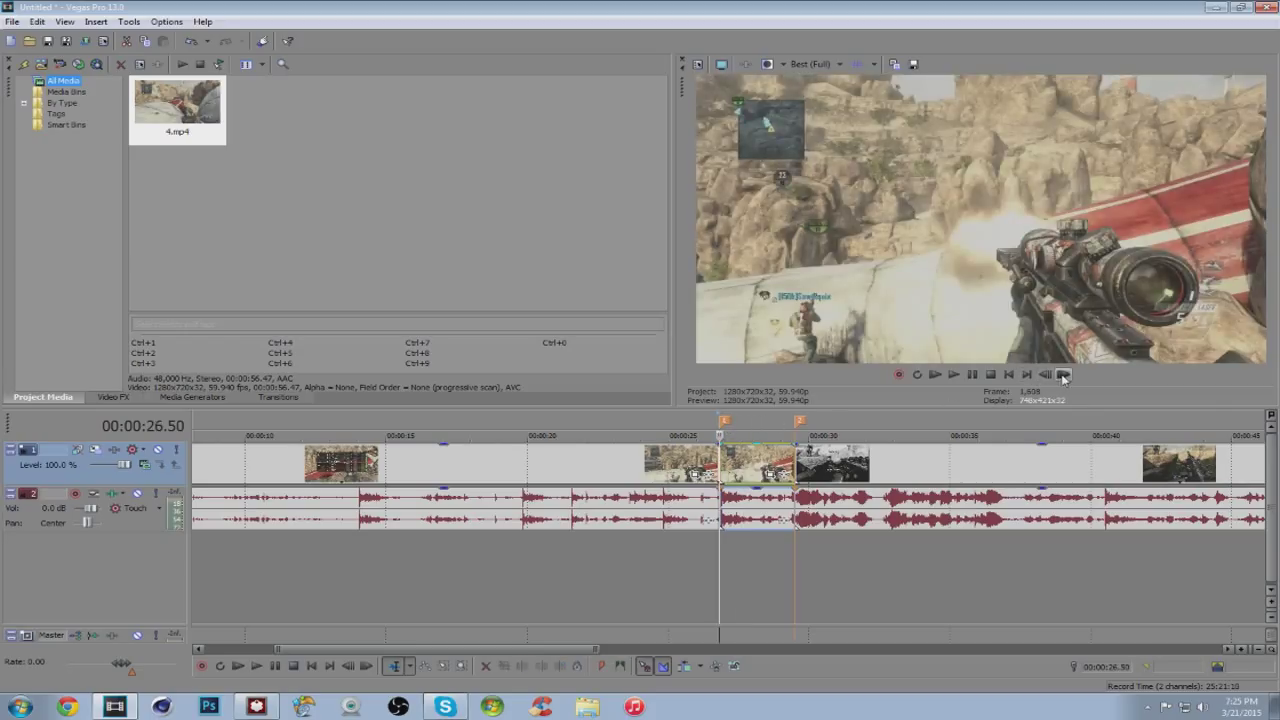
{"action": "mouse_move", "coordinate": [1064, 376]}
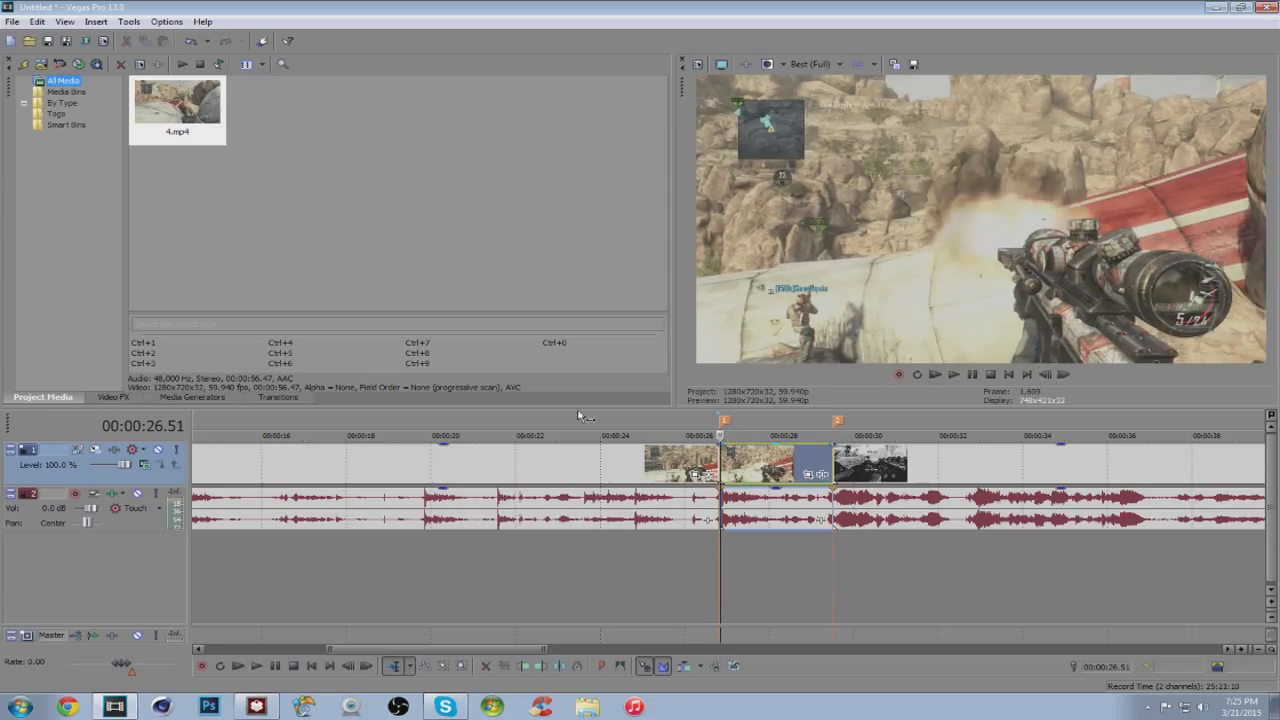
Step: Bring up the Magic Bullet Looks presets in the Video FX list
{"action": "left_click", "coordinate": [112, 396]}
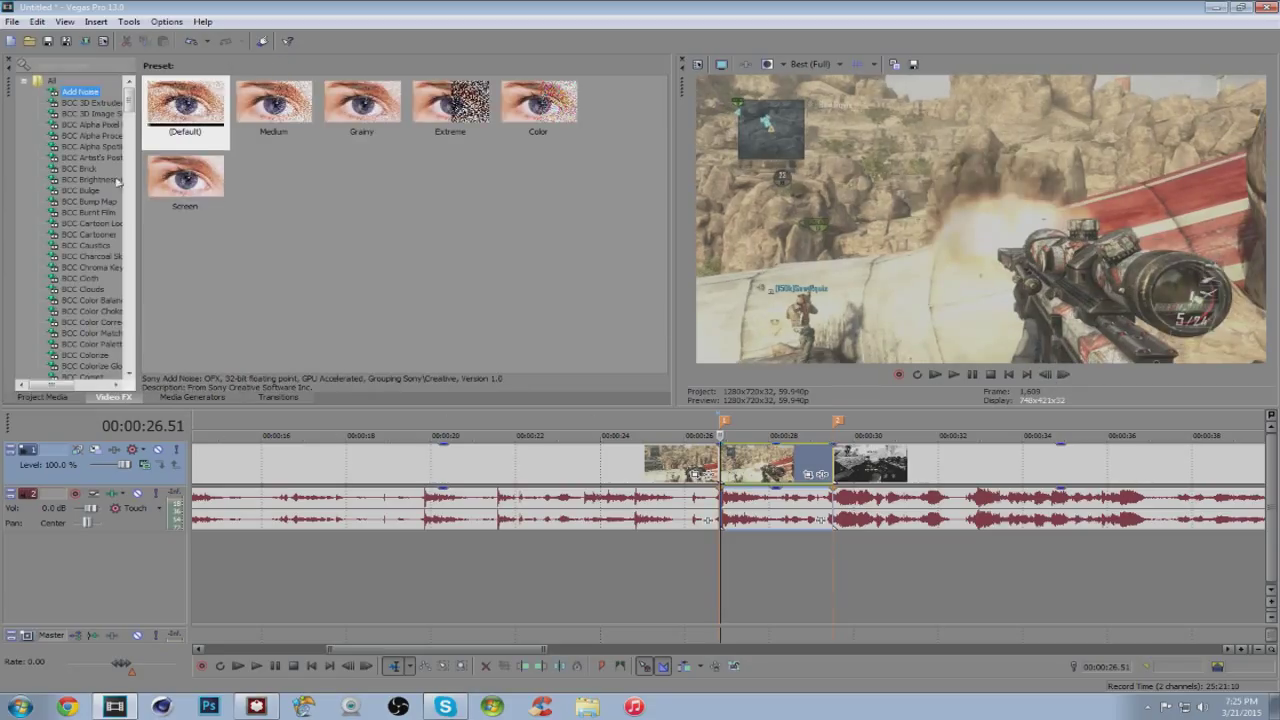
{"action": "scroll", "scroll_direction": "down", "scroll_amount": 3}
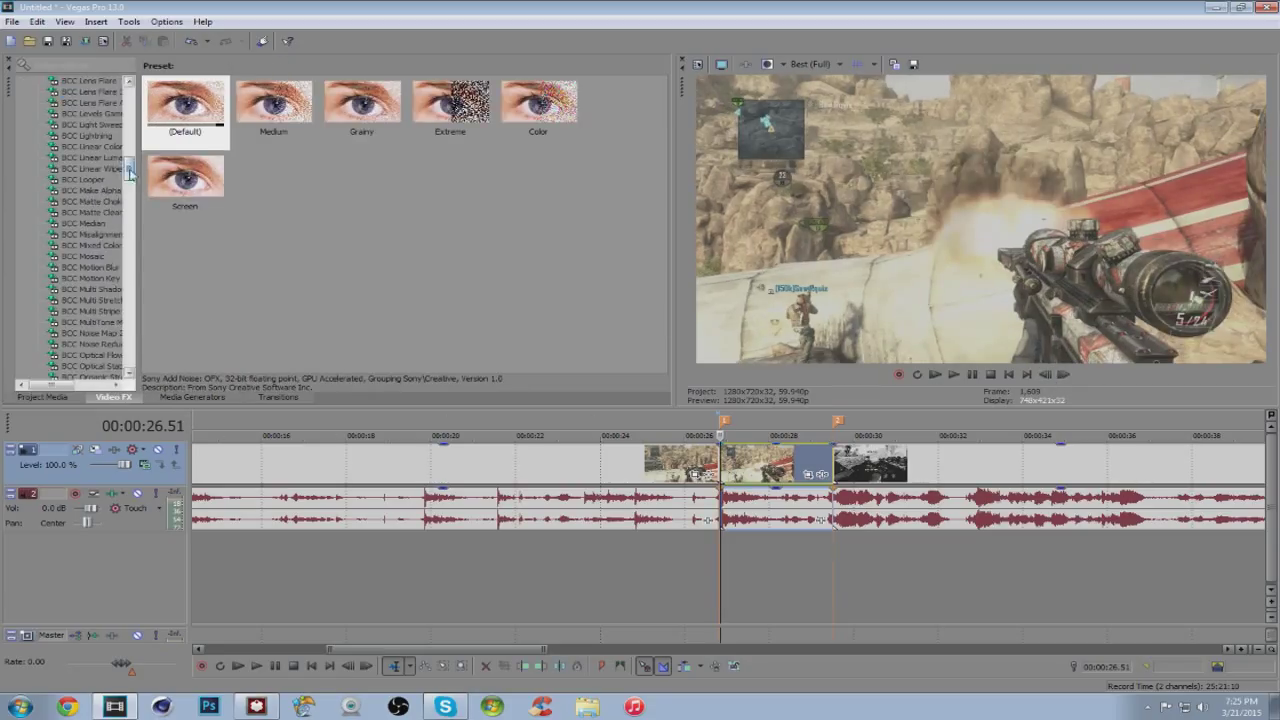
{"action": "scroll", "scroll_direction": "down", "scroll_amount": 3}
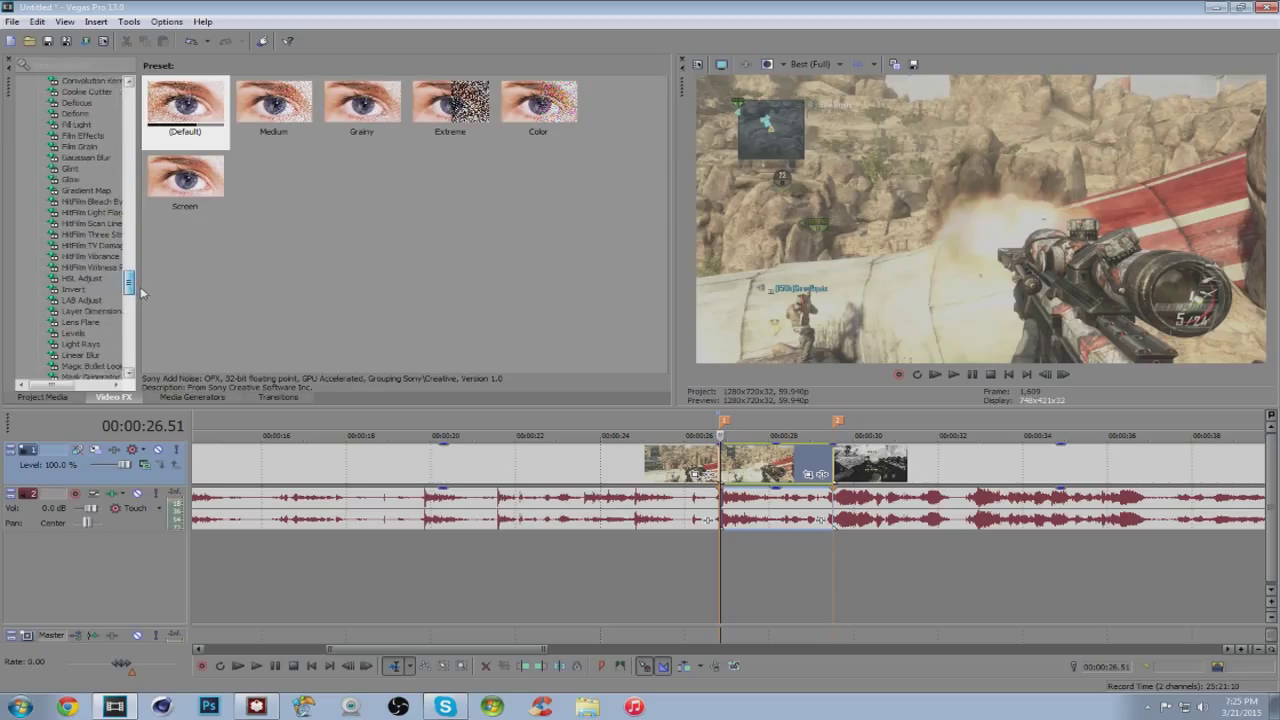
{"action": "scroll", "scroll_direction": "down", "scroll_amount": 3}
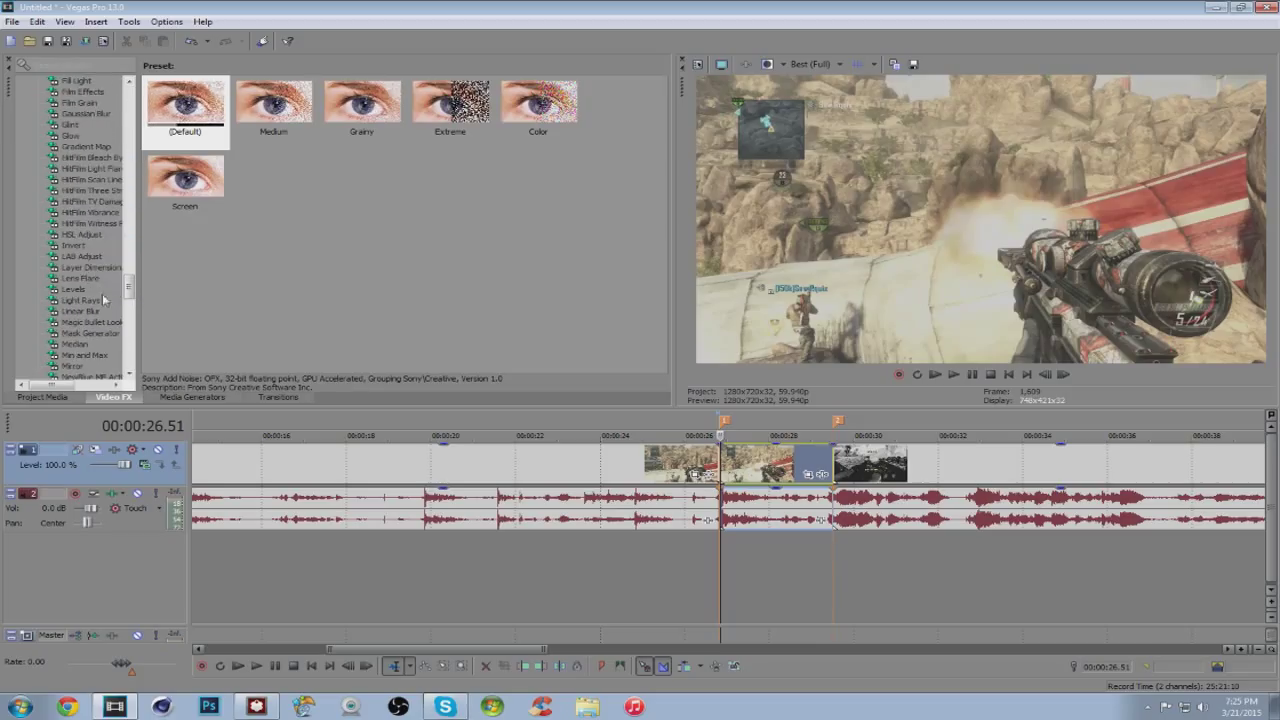
{"action": "left_click", "coordinate": [88, 322]}
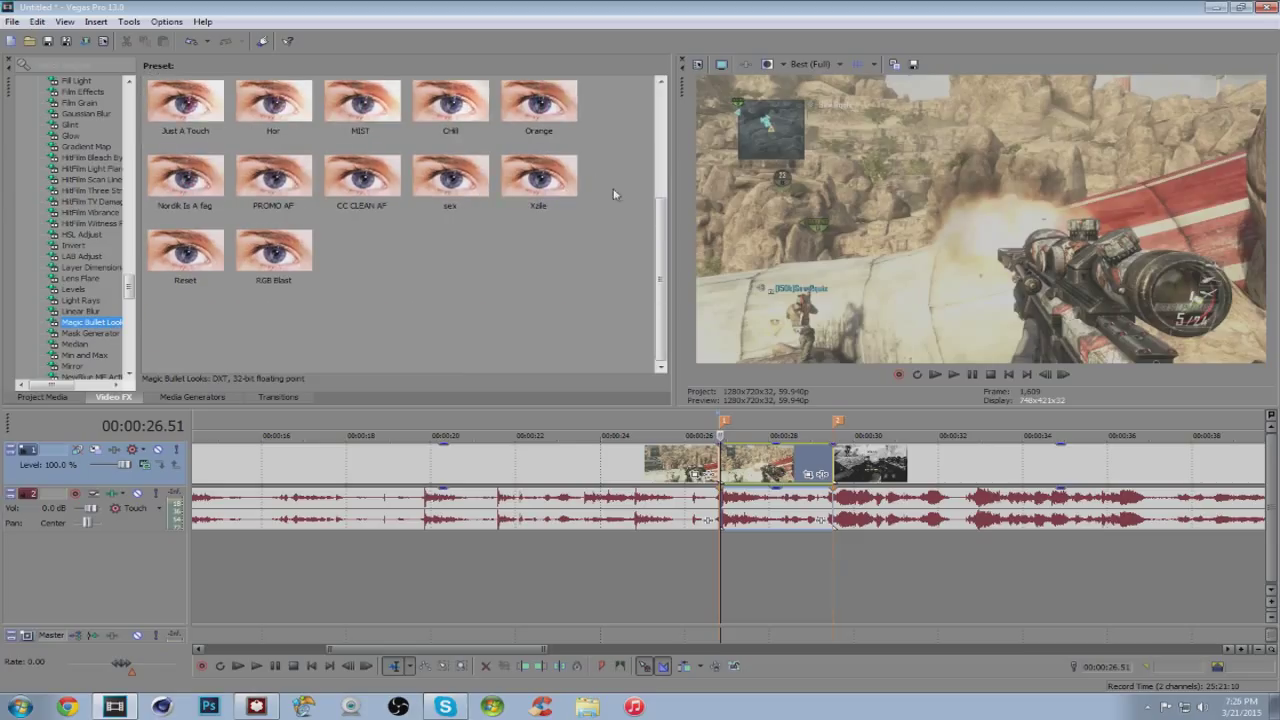
{"action": "mouse_move", "coordinate": [368, 272]}
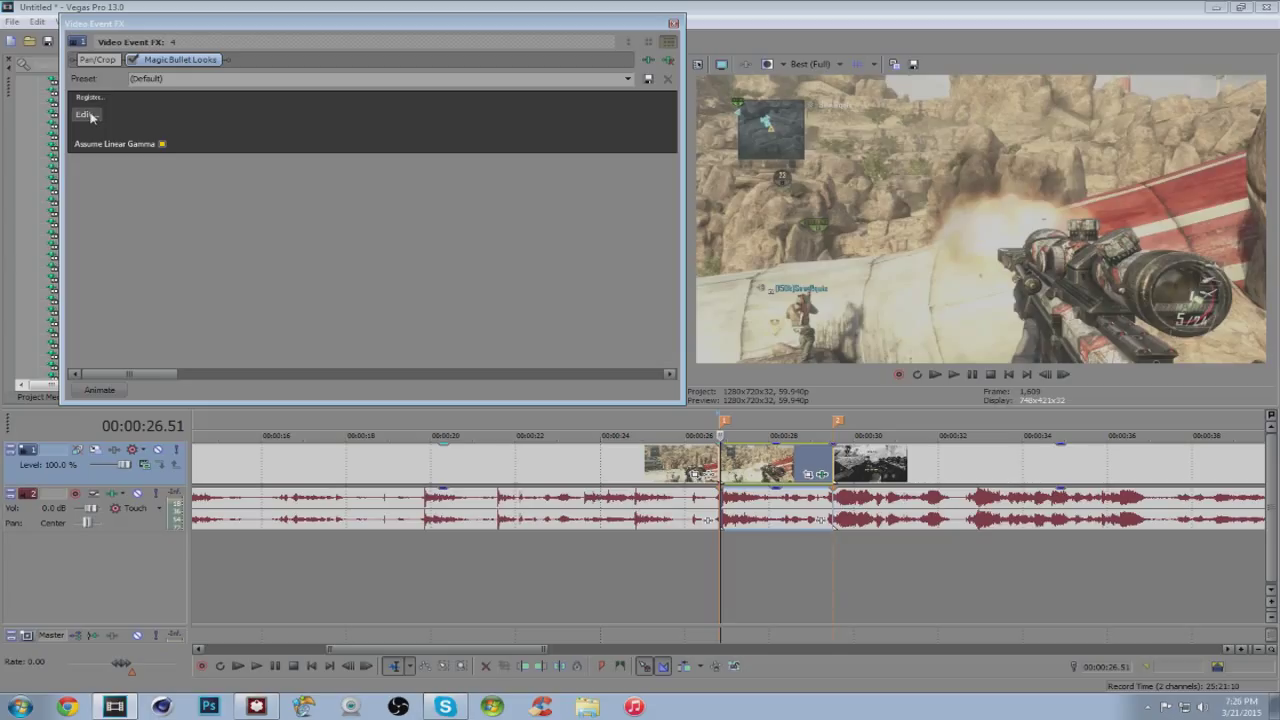
Step: Add the Chromatic Aberration tool to the Lens stage in the Looks editor
{"action": "left_click", "coordinate": [84, 116]}
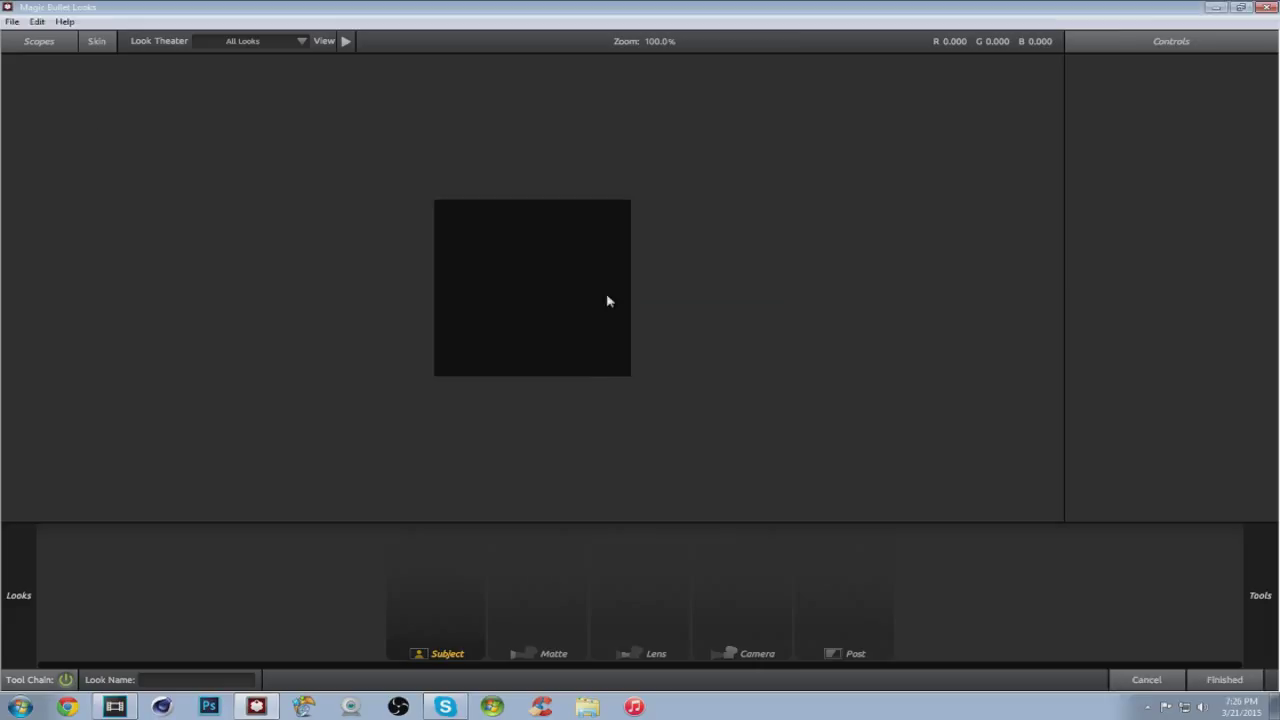
{"action": "mouse_move", "coordinate": [296, 306]}
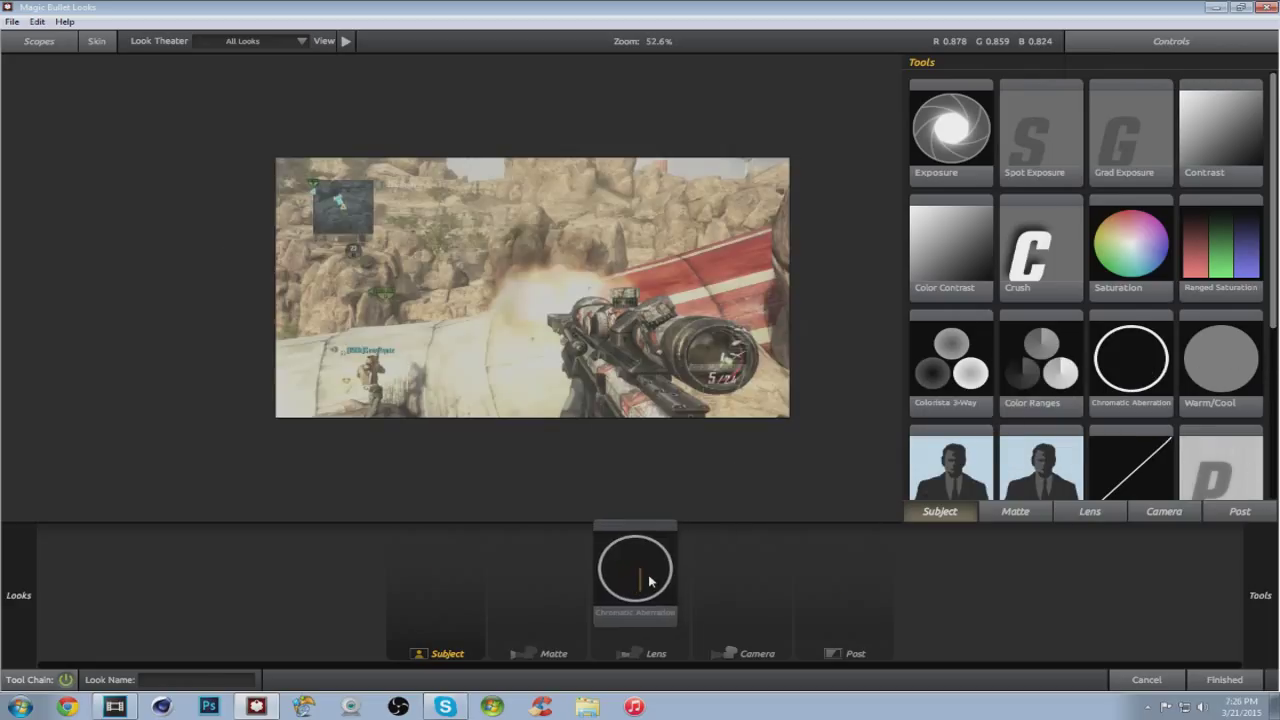
{"action": "left_click_drag", "start_coordinate": [636, 570], "coordinate": [544, 580]}
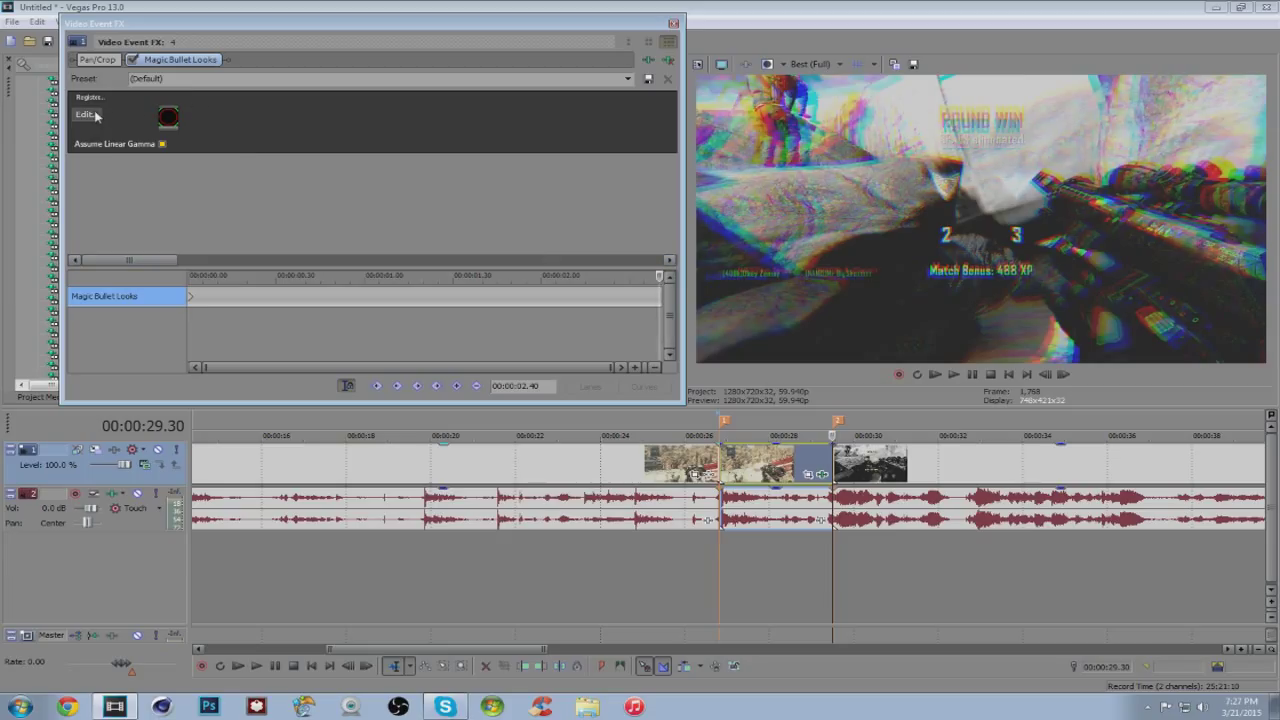
Step: Lower Red/Cyan aberration to about -1.6 at the new keyframe and apply the look
{"action": "left_click", "coordinate": [88, 116]}
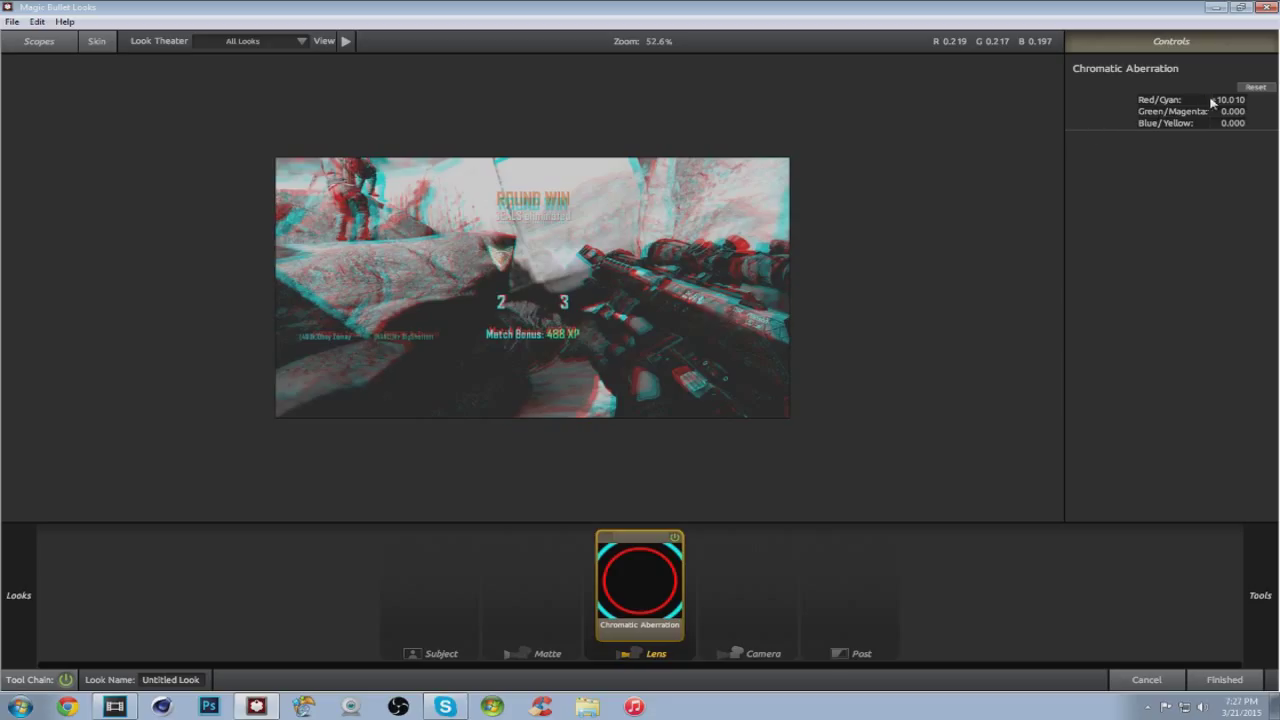
{"action": "left_click_drag", "start_coordinate": [1228, 100], "coordinate": [1216, 100]}
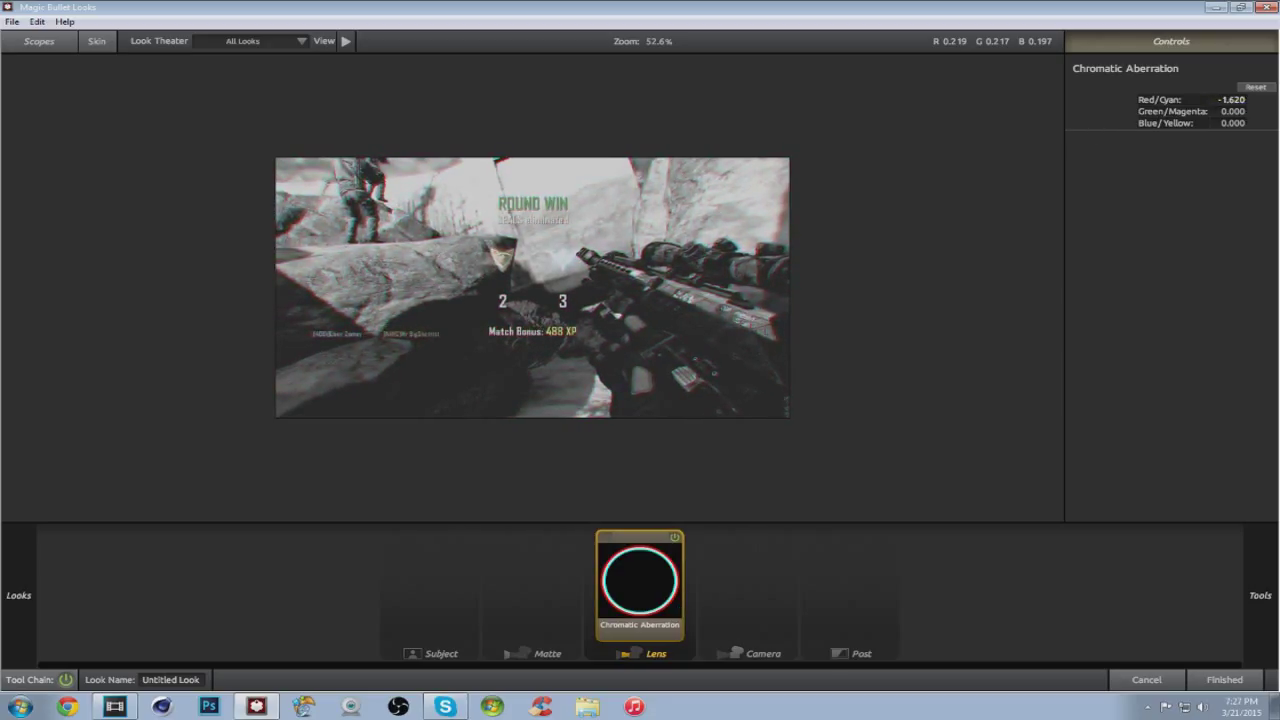
{"action": "left_click", "coordinate": [1262, 82]}
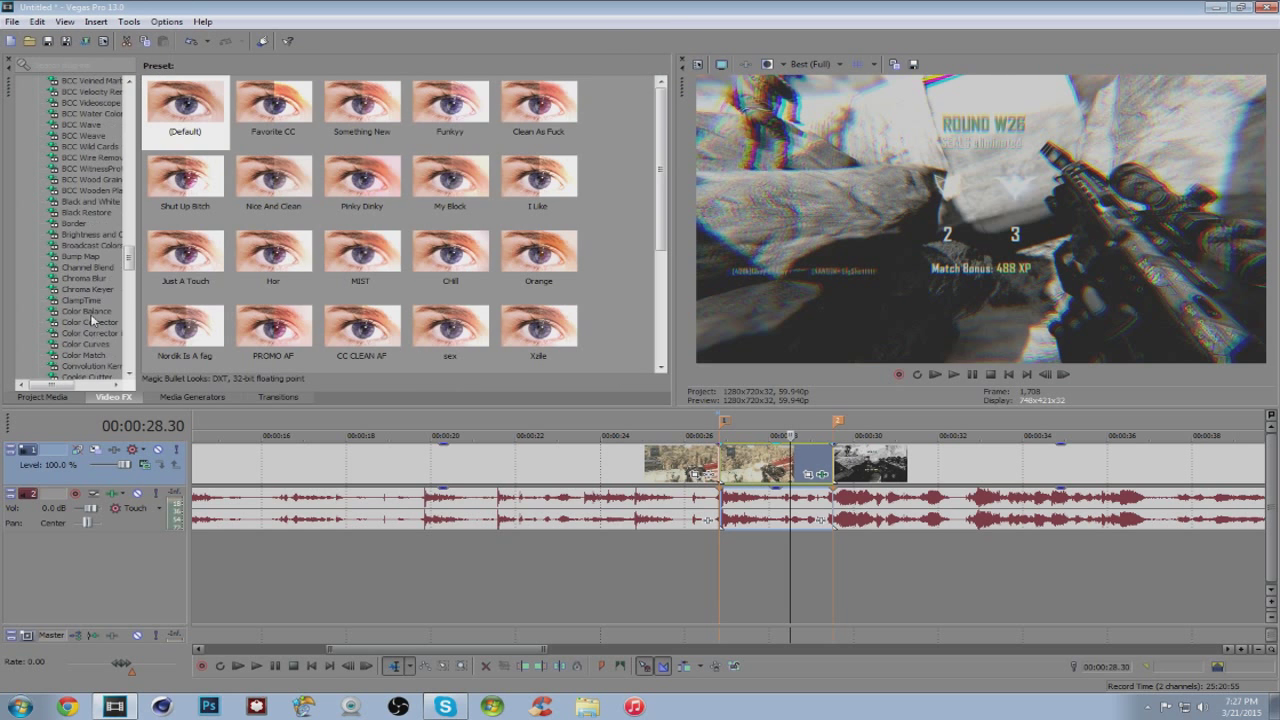
Step: Bring up the Radial Blur presets in the Video FX list
{"action": "scroll", "scroll_direction": "down", "scroll_amount": 3}
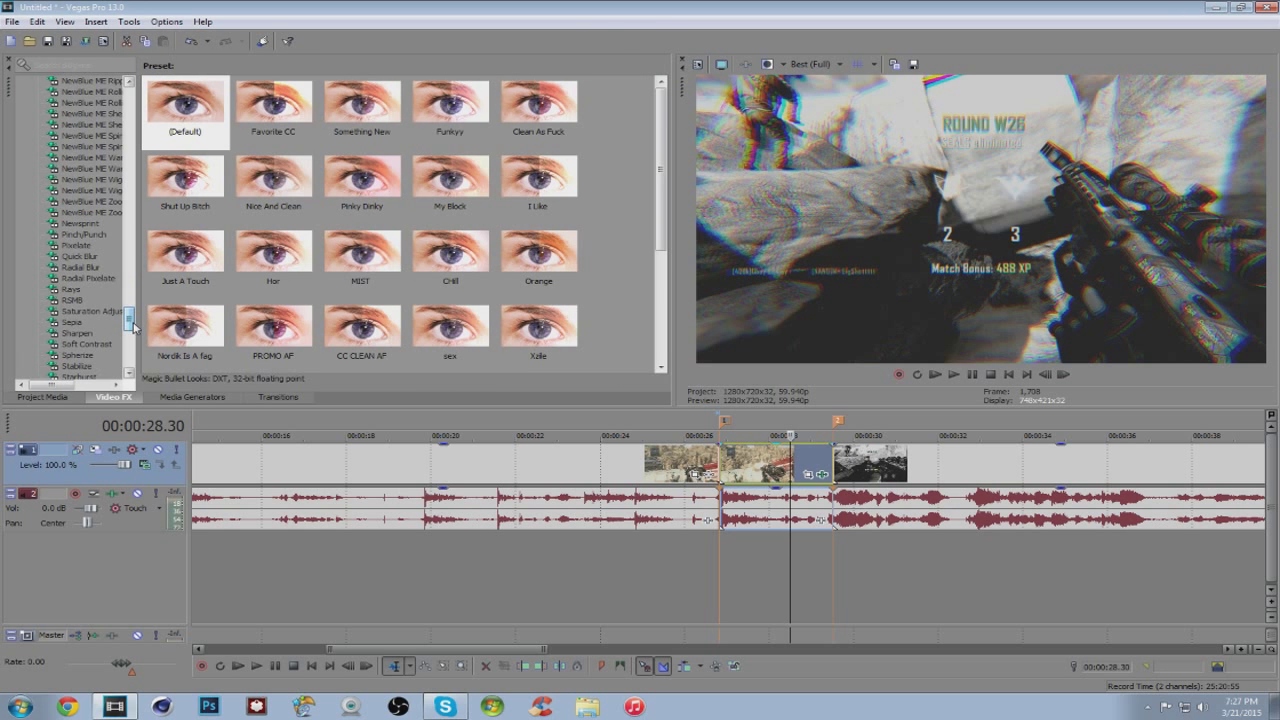
{"action": "left_click", "coordinate": [80, 268]}
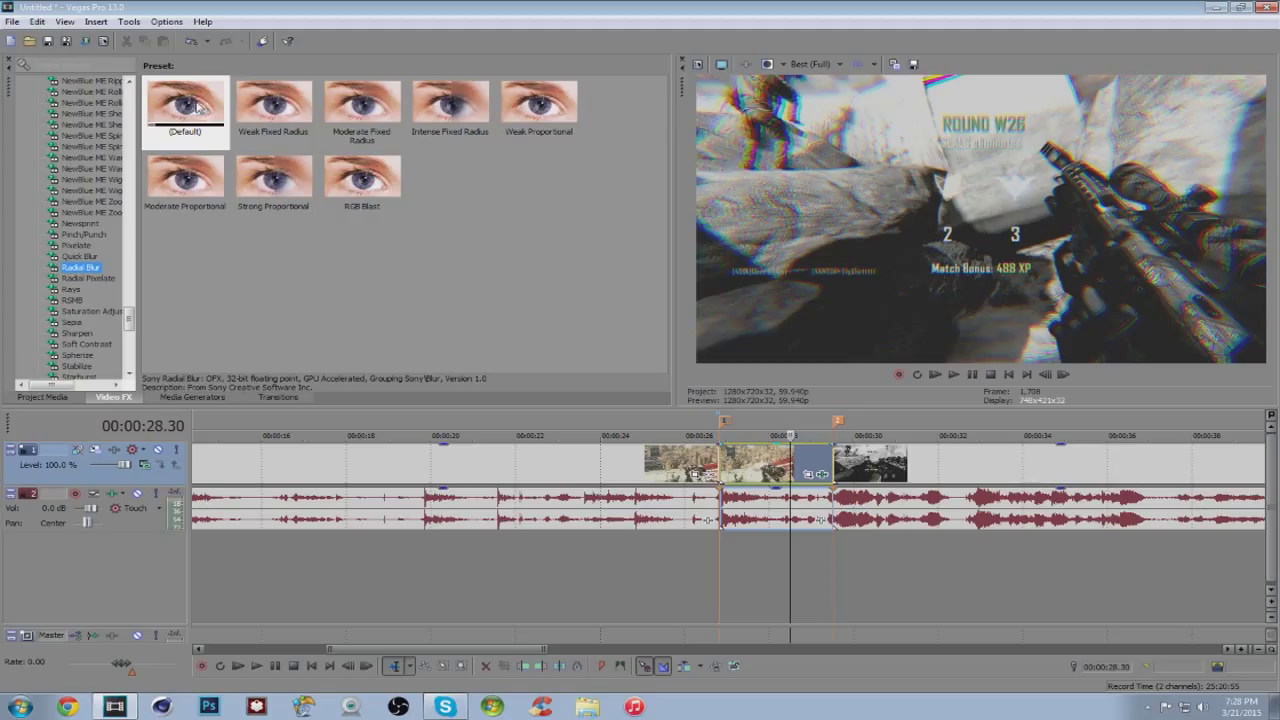
{"action": "mouse_move", "coordinate": [362, 176]}
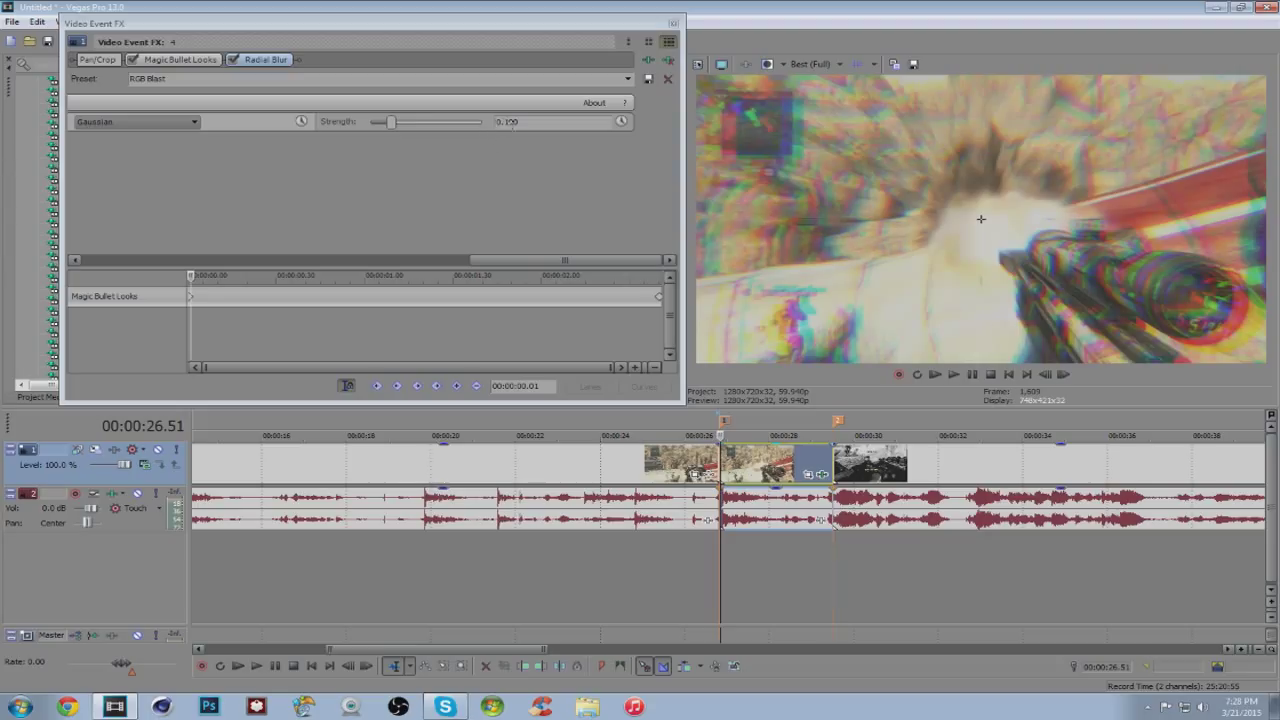
Step: Keyframe the radial blur Strength down to 0 later in the event and close Video Event FX
{"action": "left_click_drag", "start_coordinate": [392, 122], "coordinate": [450, 122]}
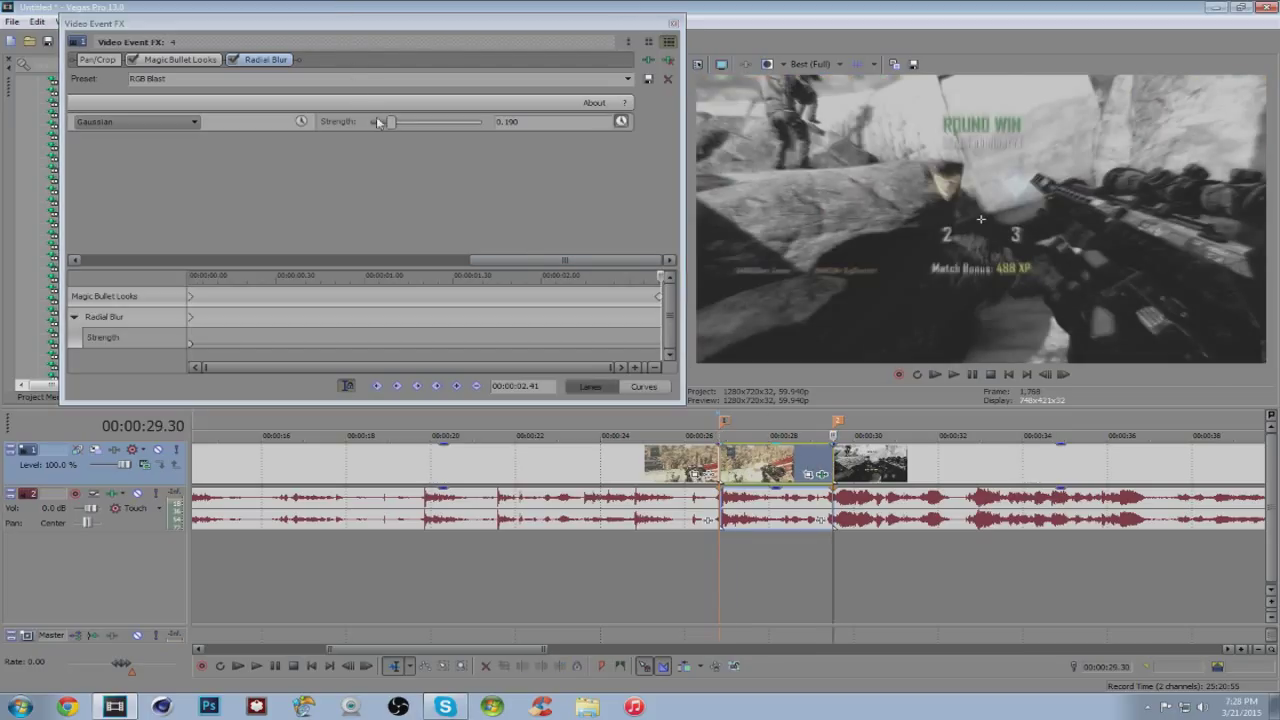
{"action": "left_click_drag", "start_coordinate": [388, 122], "coordinate": [372, 122]}
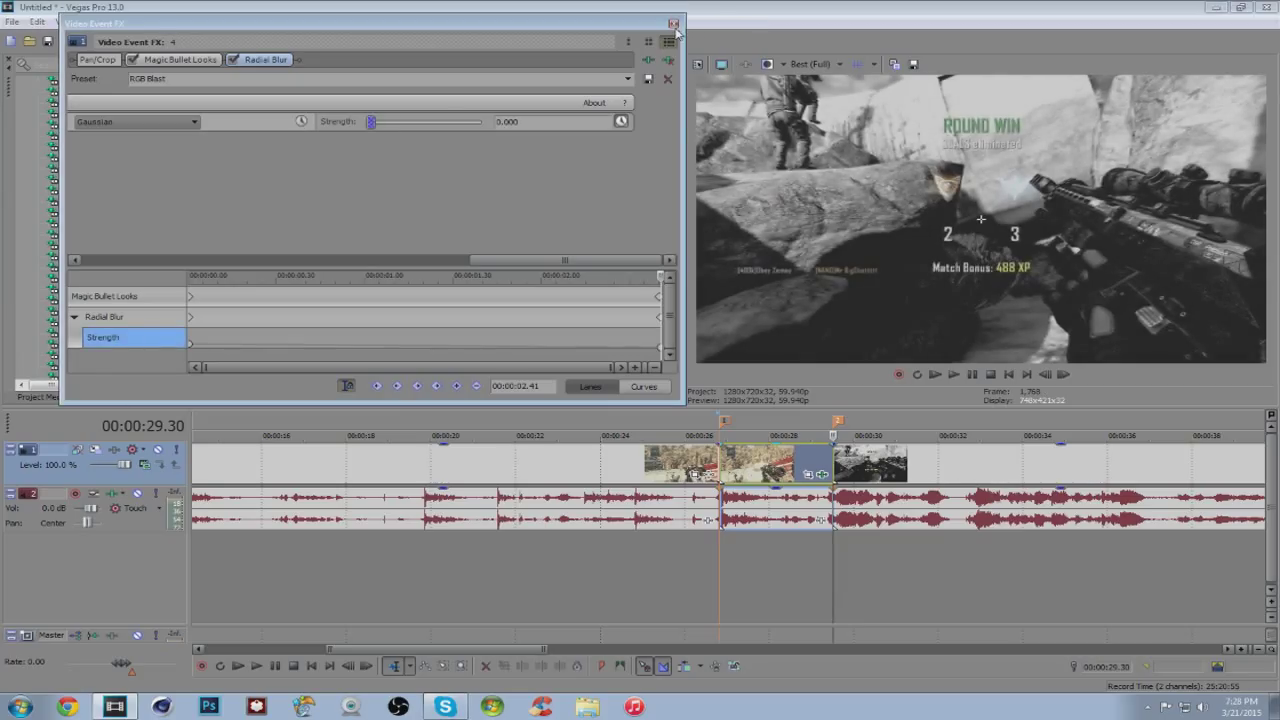
{"action": "left_click", "coordinate": [670, 24]}
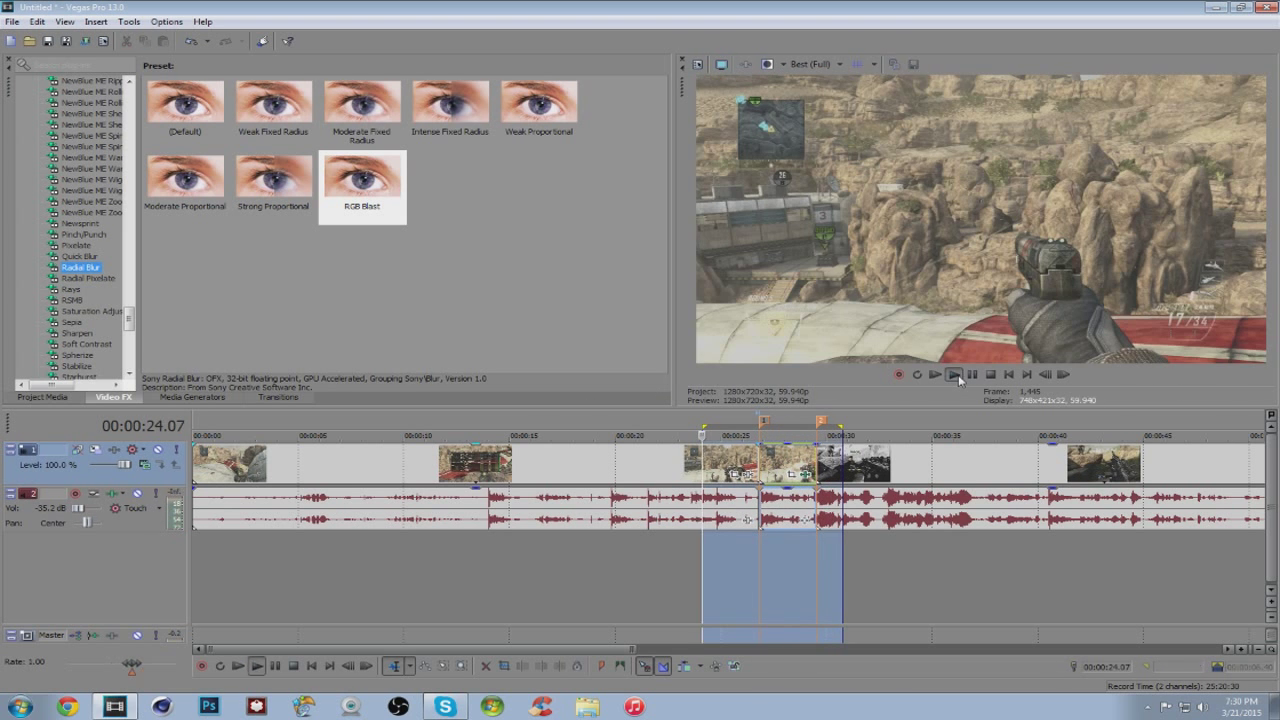
{"action": "left_click", "coordinate": [954, 376]}
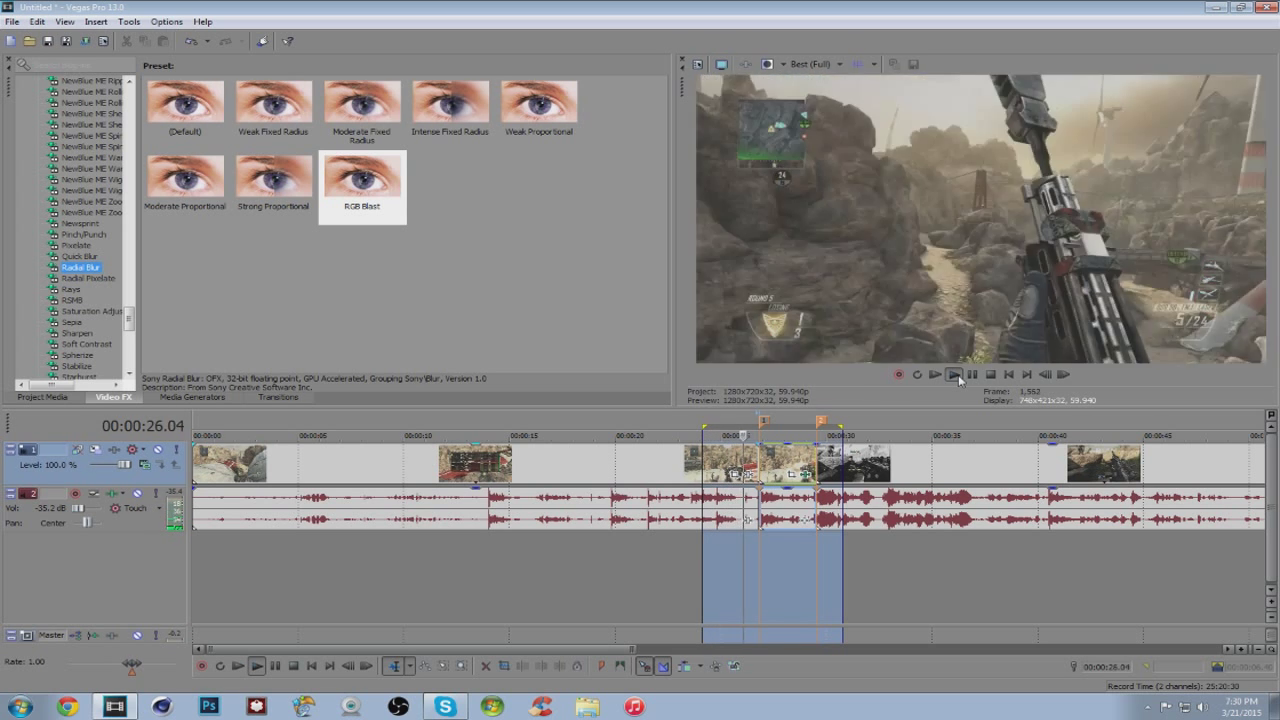
{"action": "left_click", "coordinate": [952, 376]}
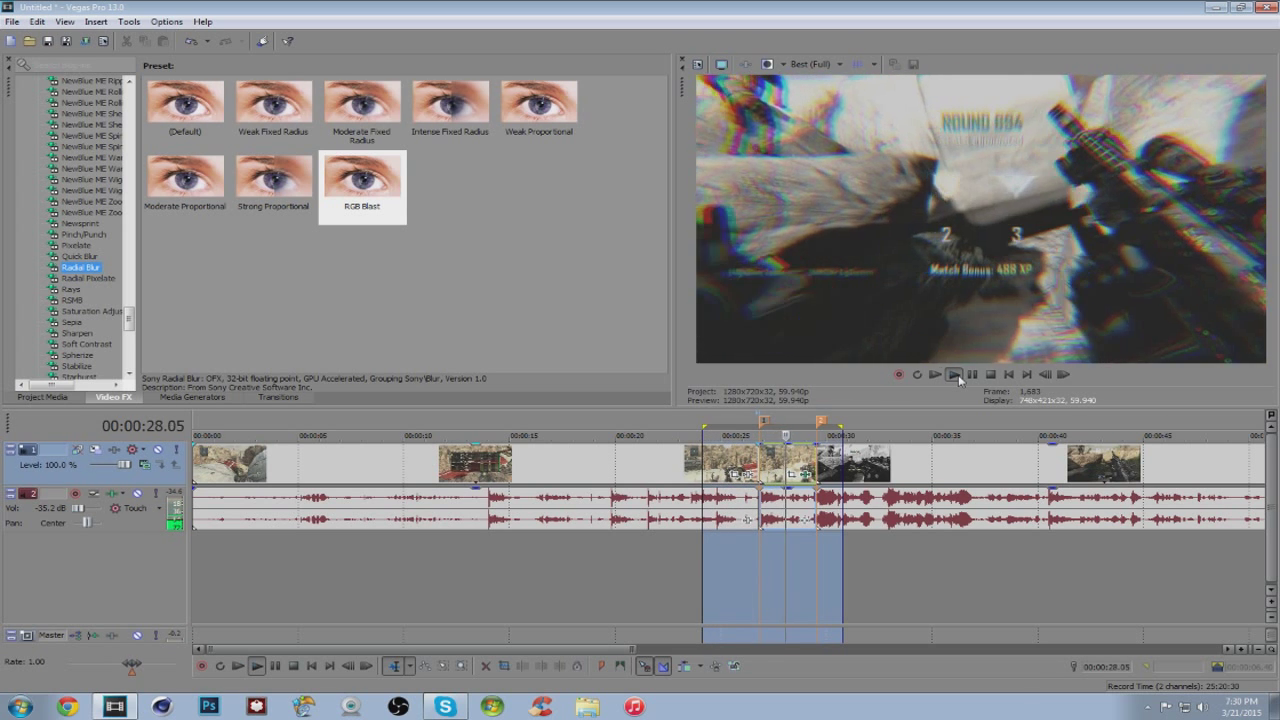
{"action": "left_click", "coordinate": [956, 376]}
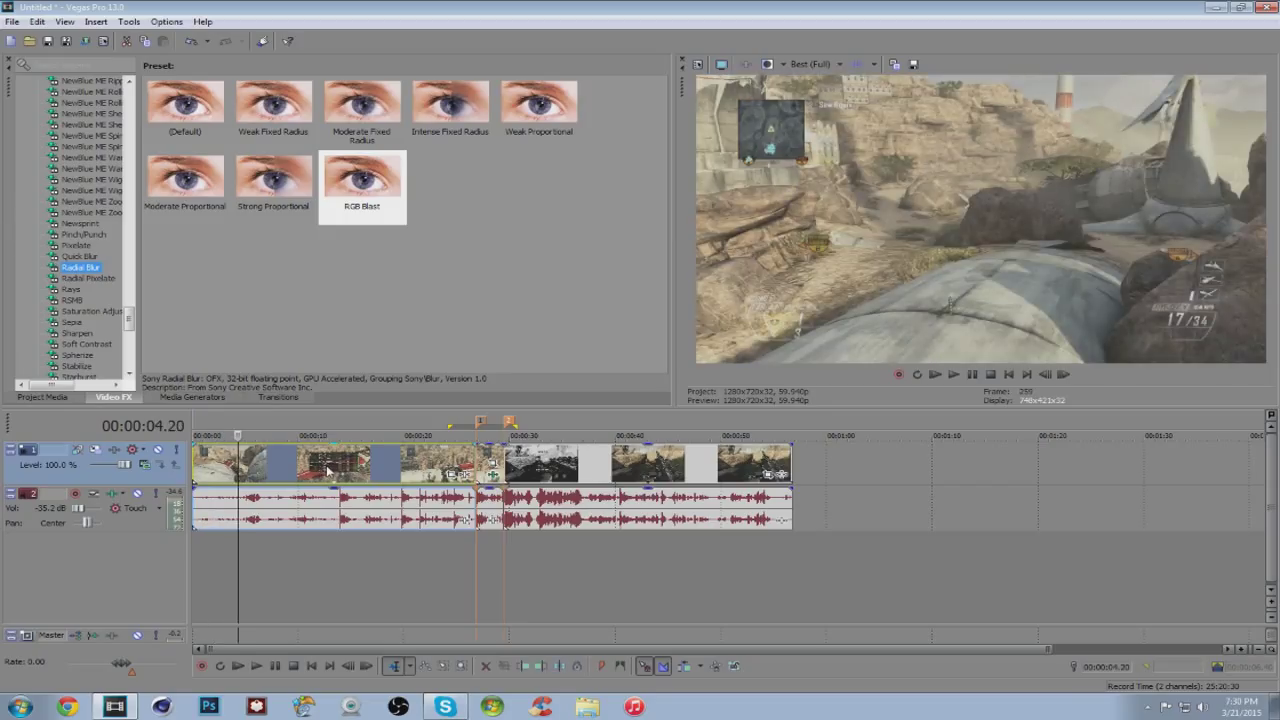
{"action": "left_click", "coordinate": [324, 436]}
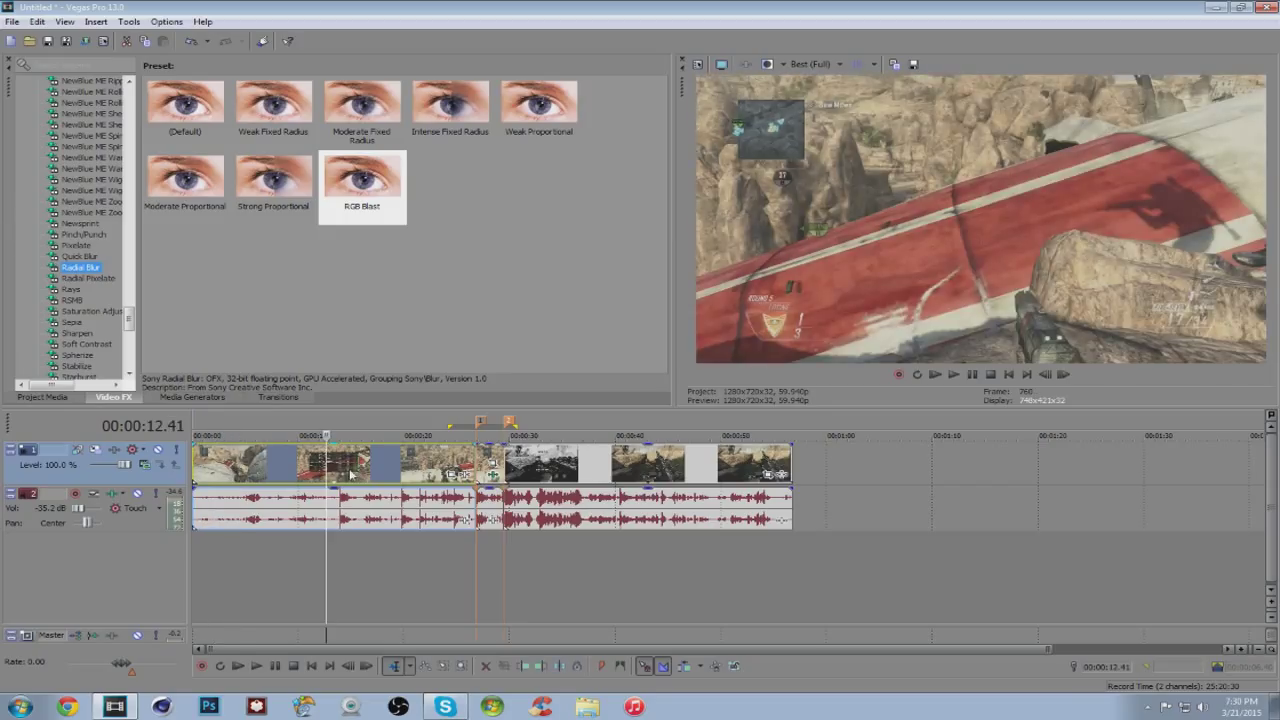